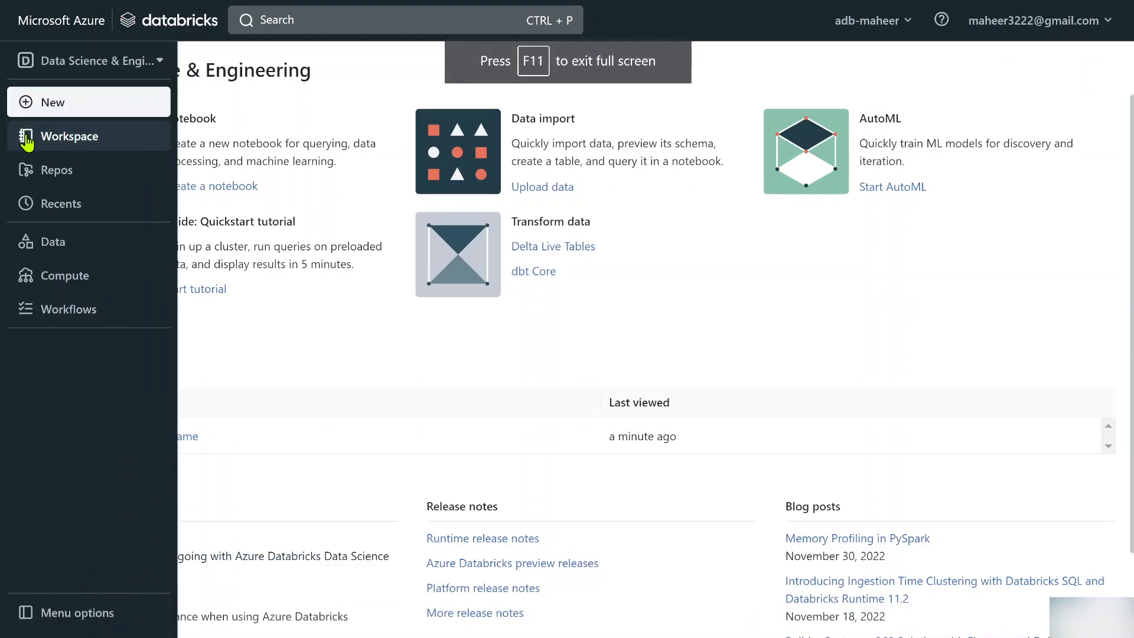
# - From the Workspace browser, create a Python notebook named unionByNameNotebook
pyautogui.click(70, 136)
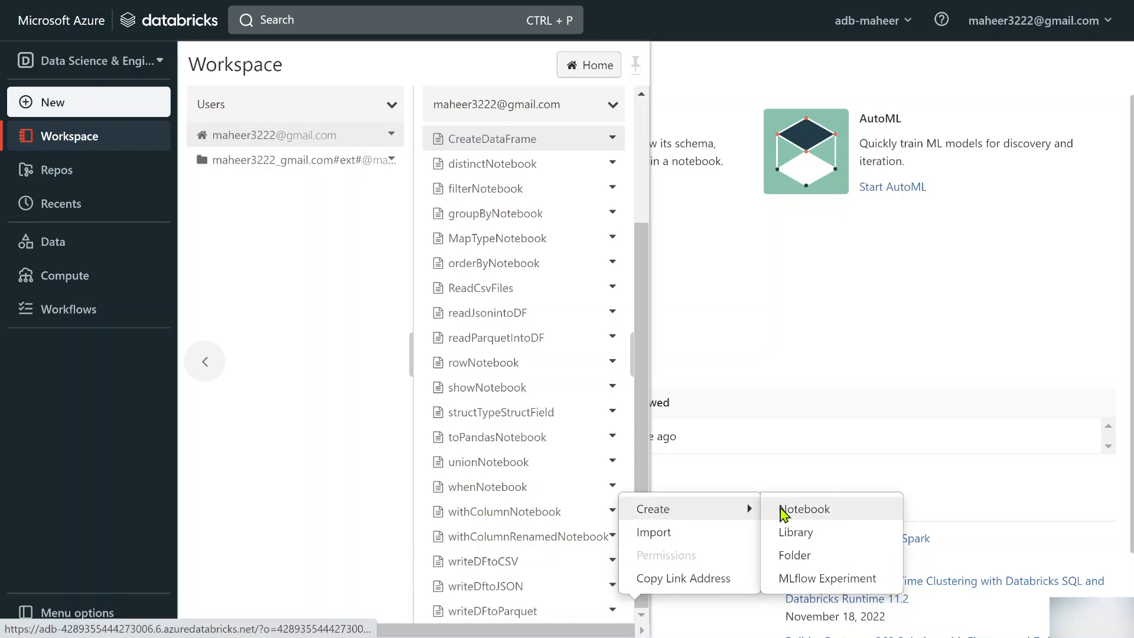
pyautogui.click(803, 509)
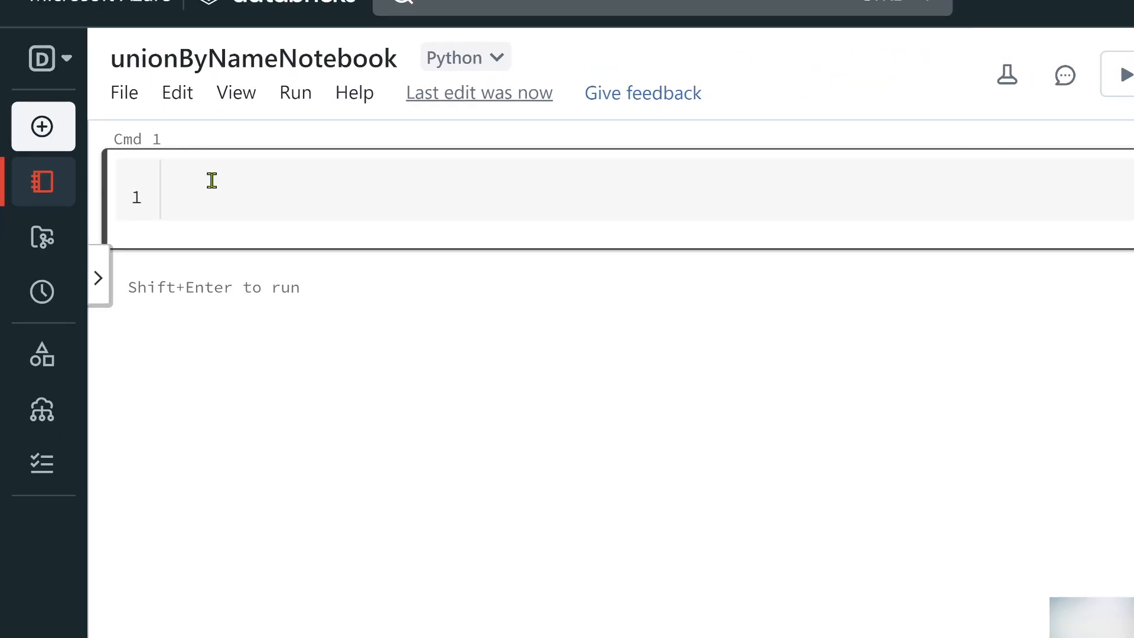
# - Type the data1 rows and schema1 with columns id, name, age
pyautogui.write('data1')
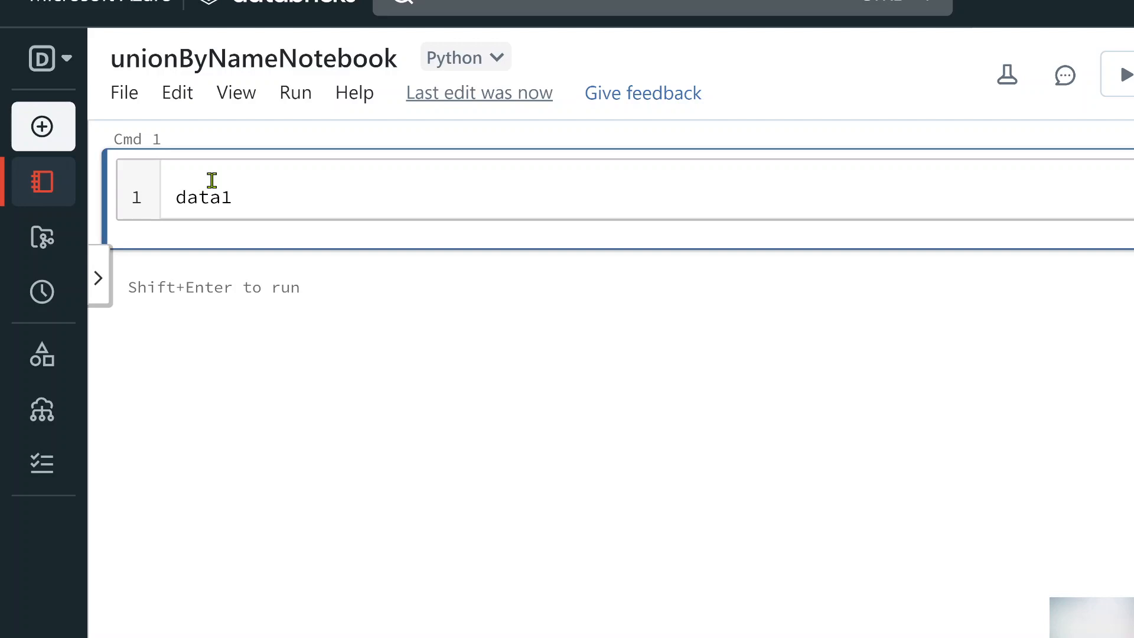
pyautogui.write('= []')
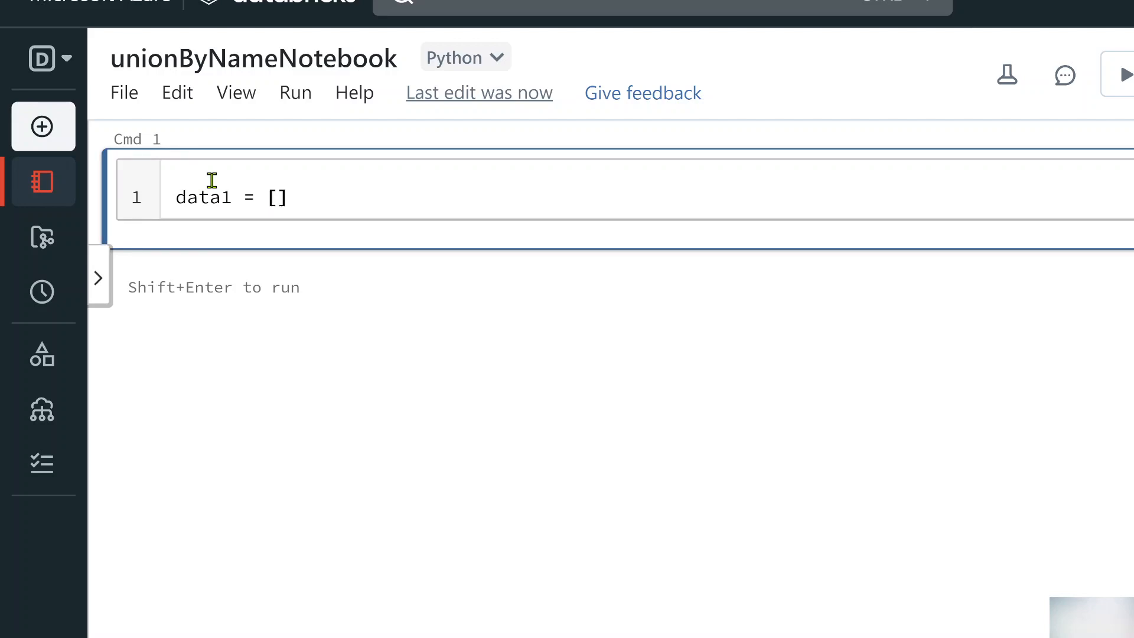
pyautogui.write('()')
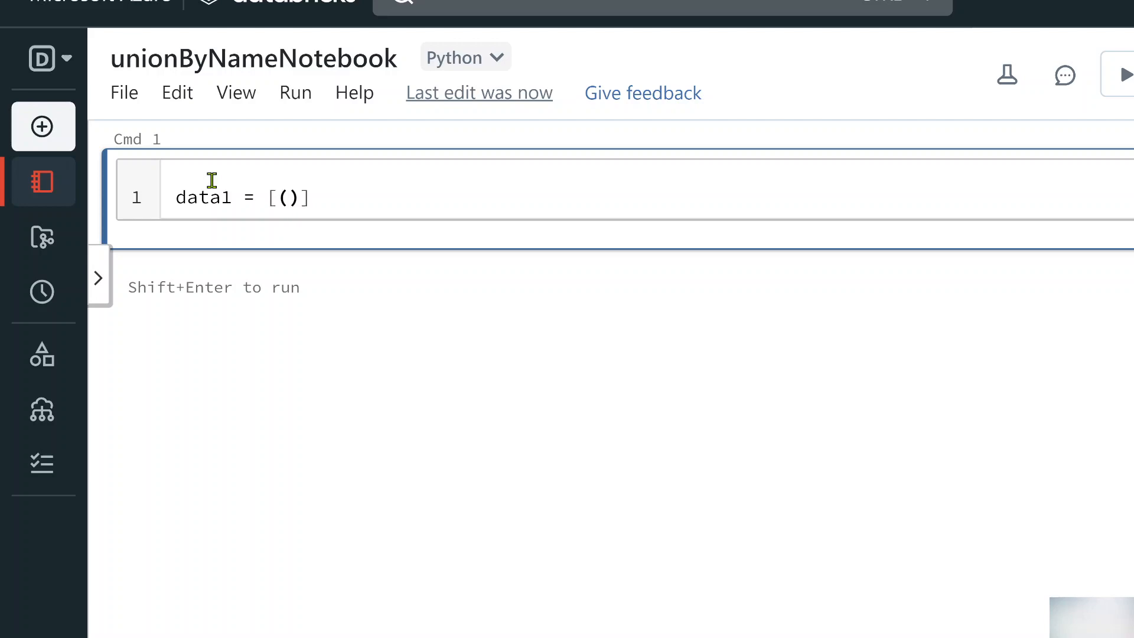
pyautogui.write("1,'maheer',")
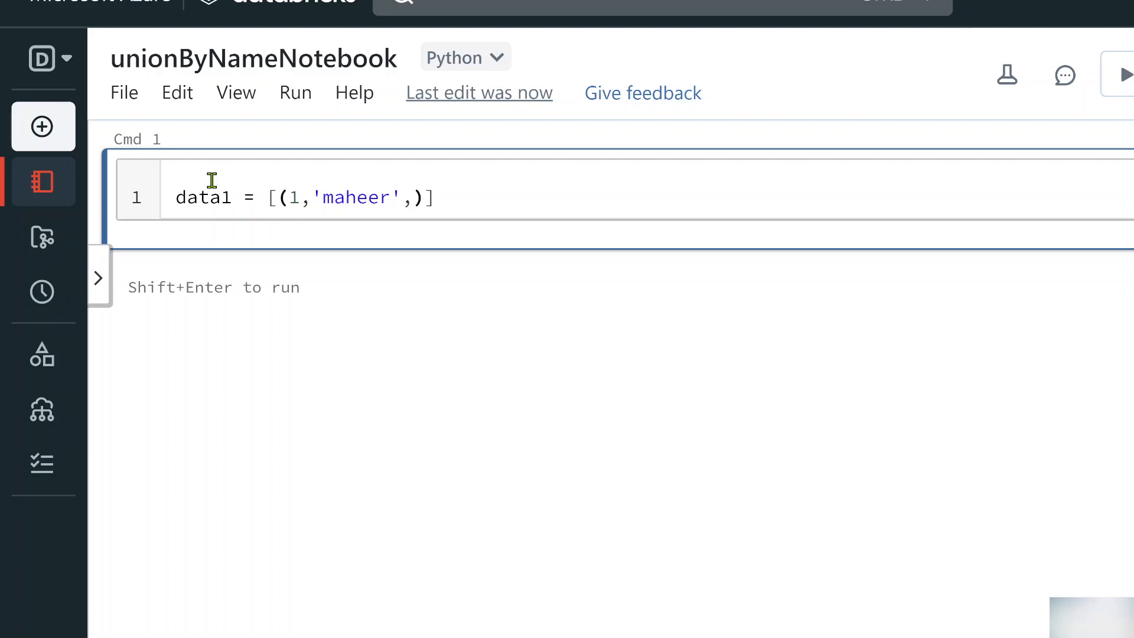
pyautogui.write('3')
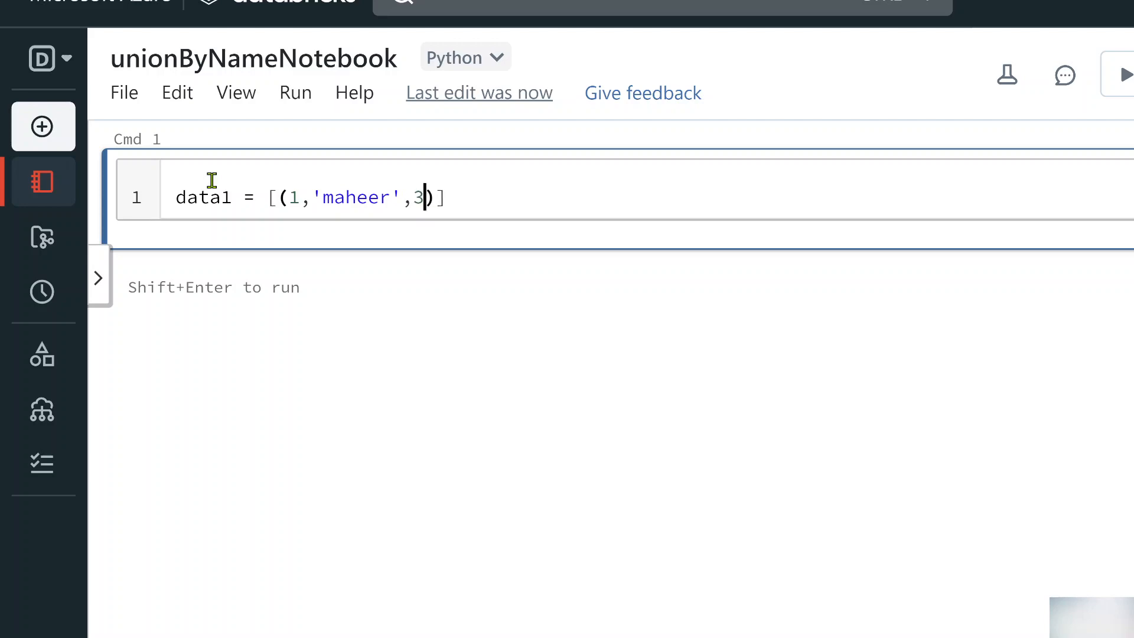
pyautogui.write('1')
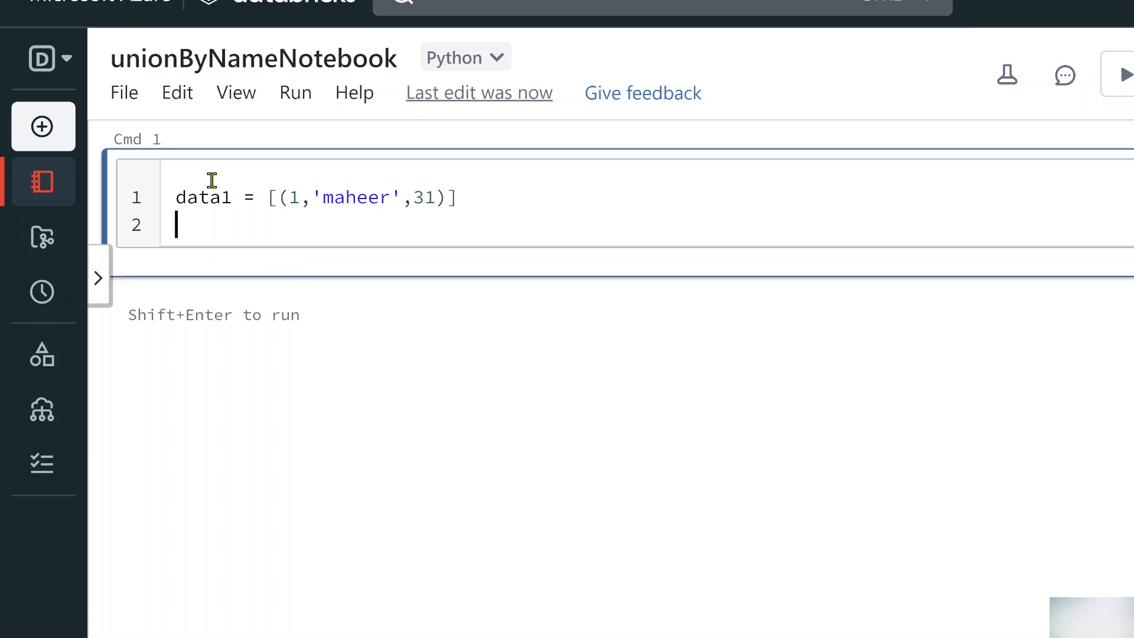
pyautogui.write('schema1')
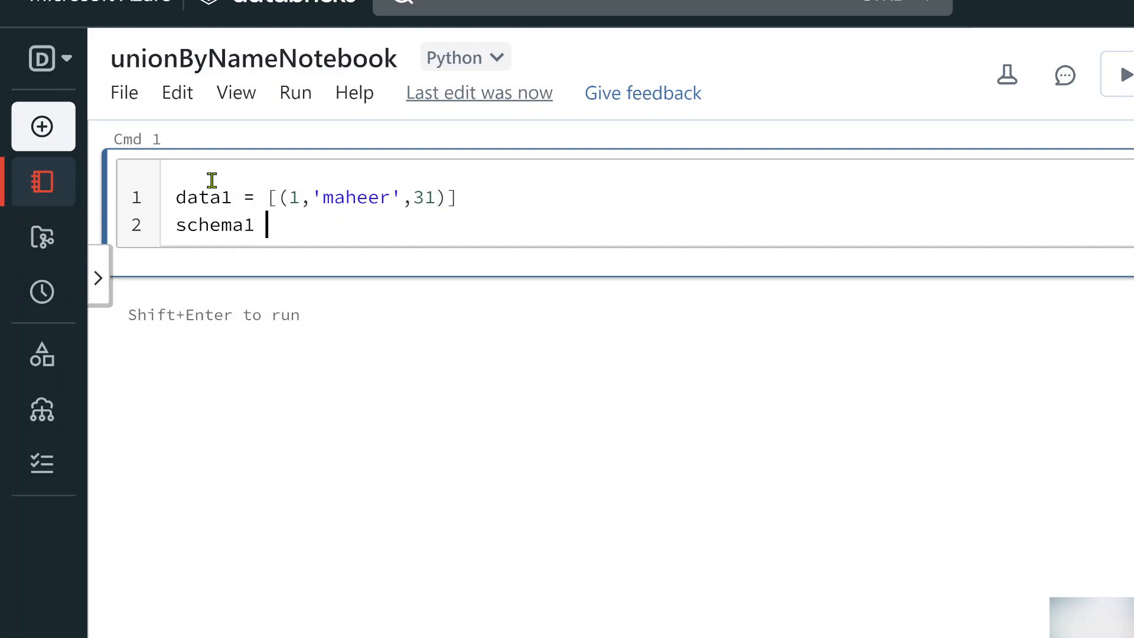
pyautogui.write("= ['']")
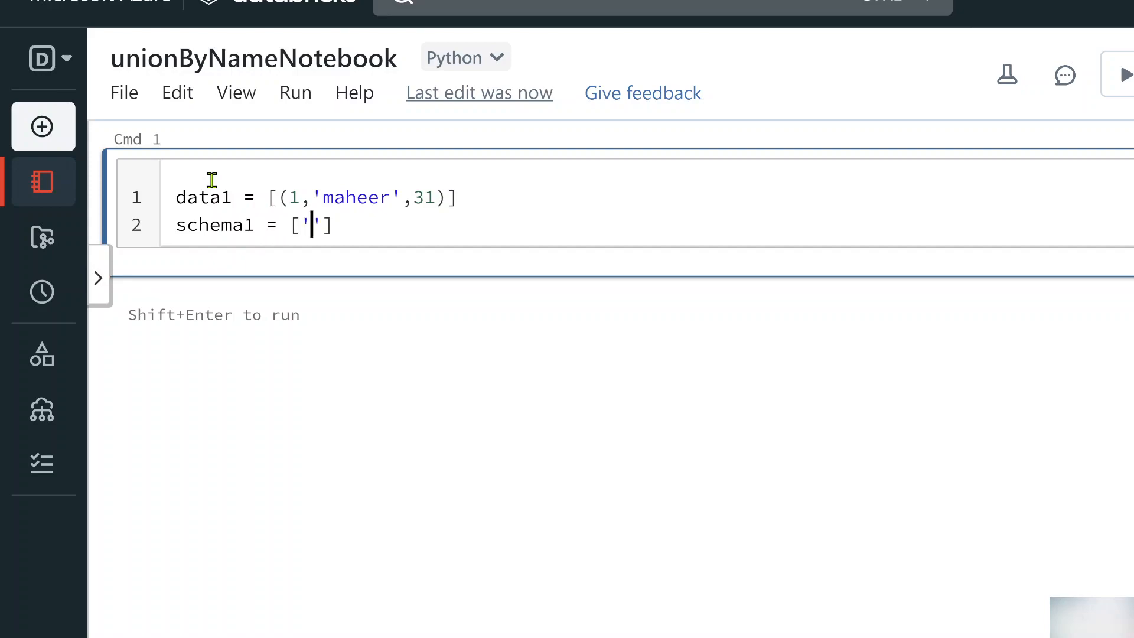
pyautogui.write("id','n")
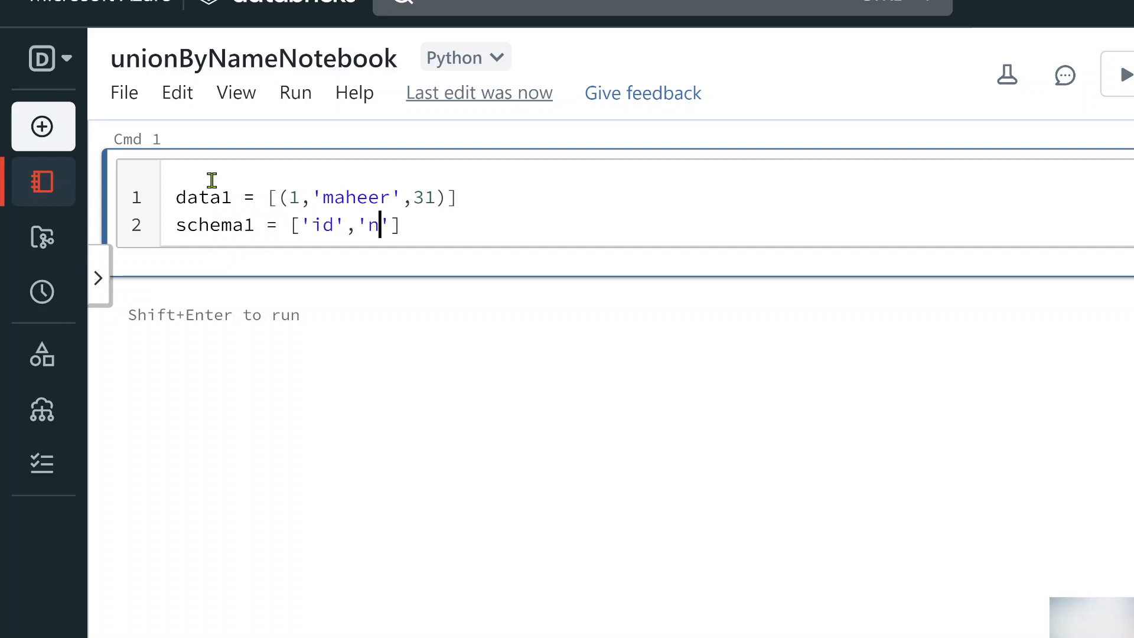
pyautogui.write("ame','age")
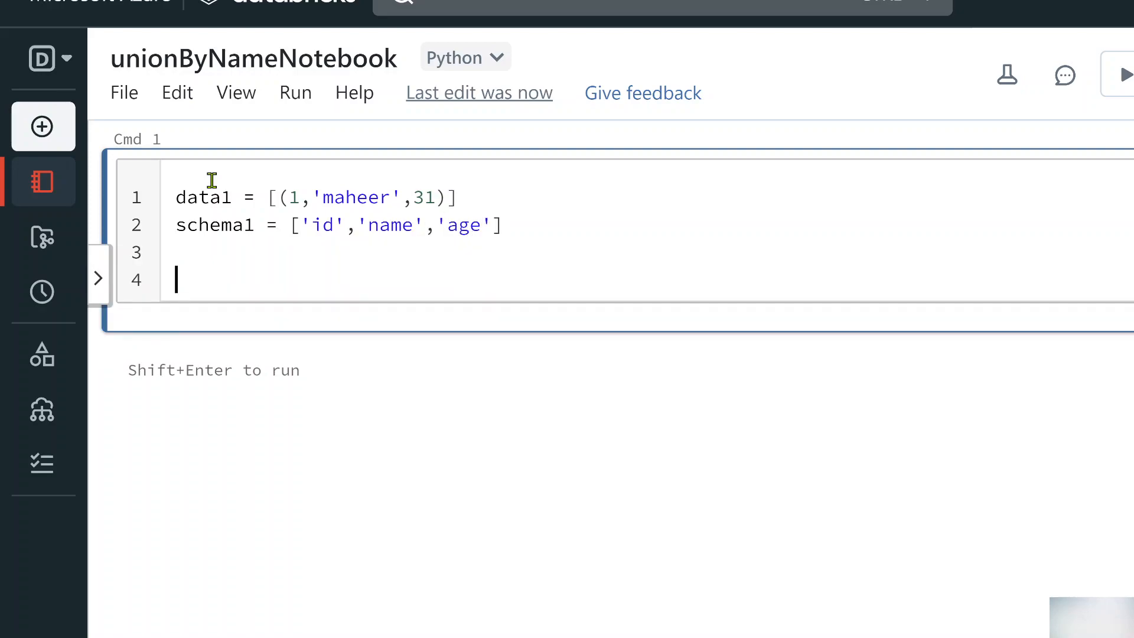
# - Type the data2 rows (e.g. 1, 'maheer', 2000) and schema2 with id, name, salary
pyautogui.write('data2 =')
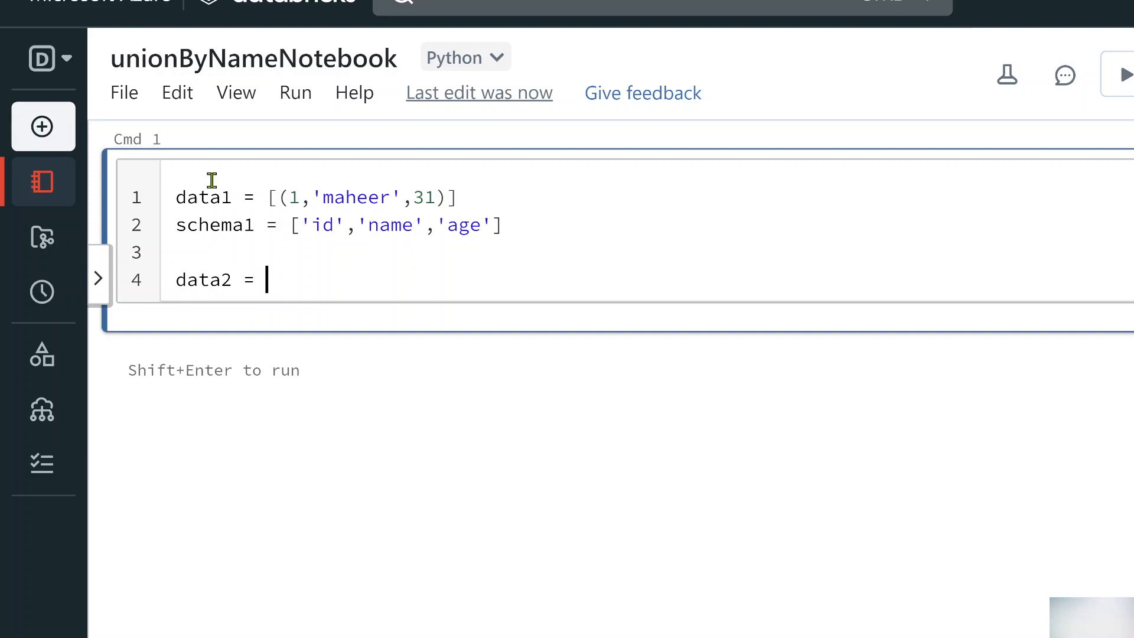
pyautogui.write('[(')
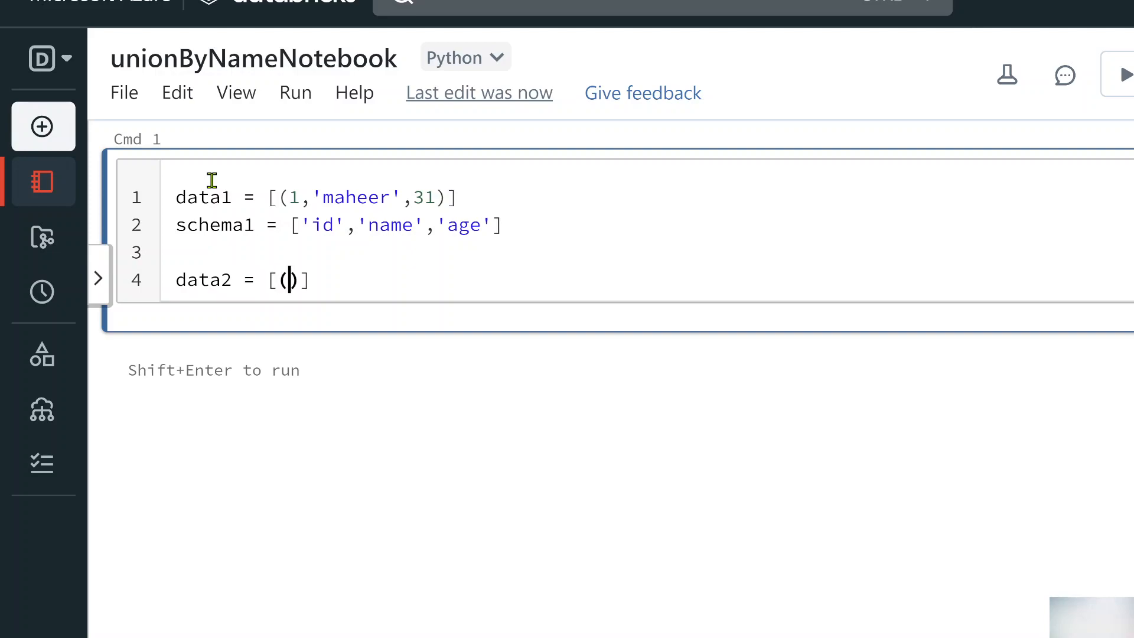
pyautogui.write('1,')
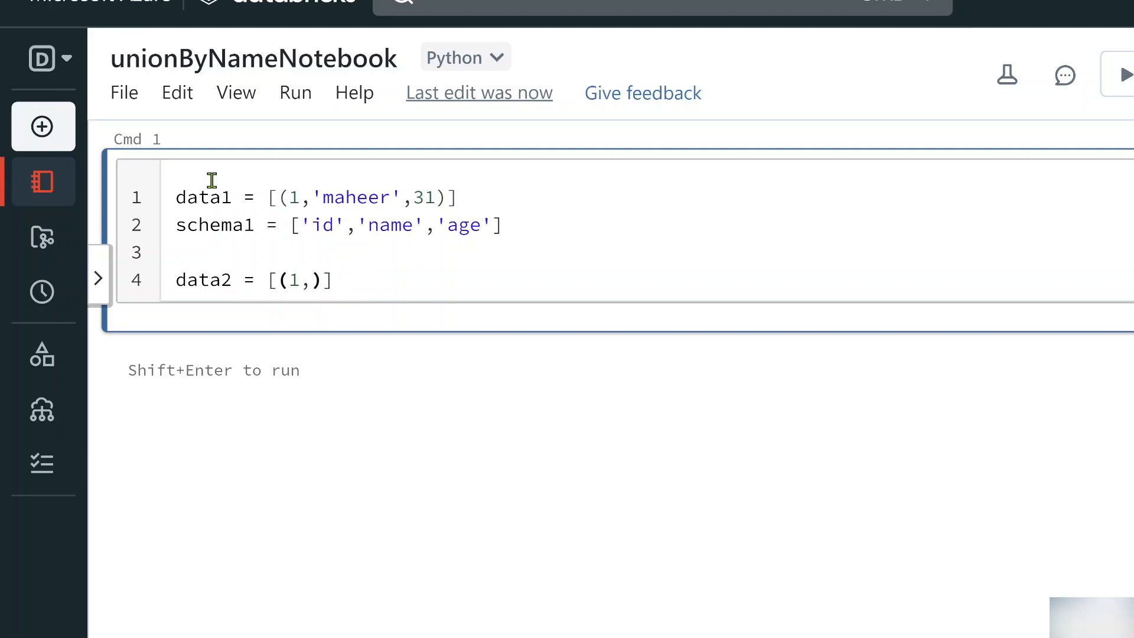
pyautogui.write("'maheer',")
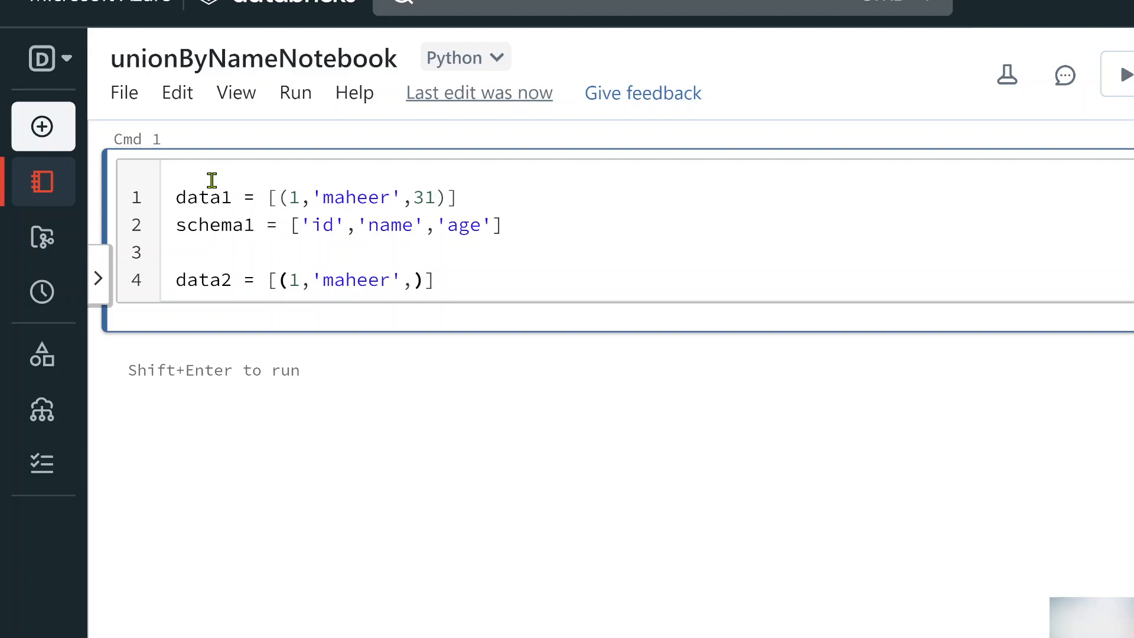
pyautogui.write('2000')
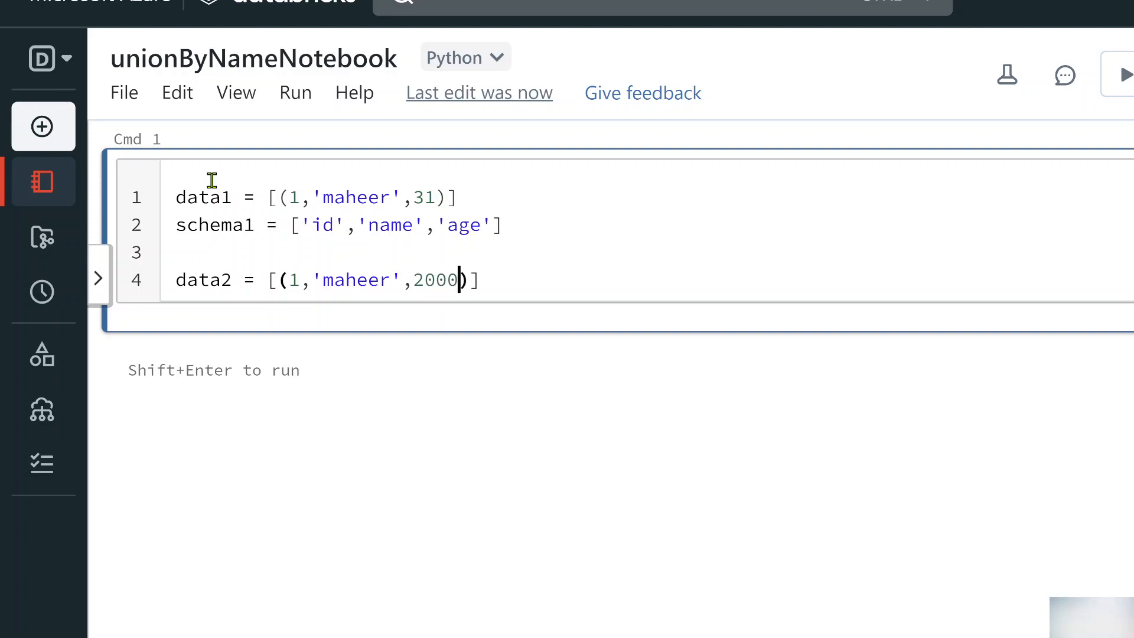
pyautogui.write('sche')
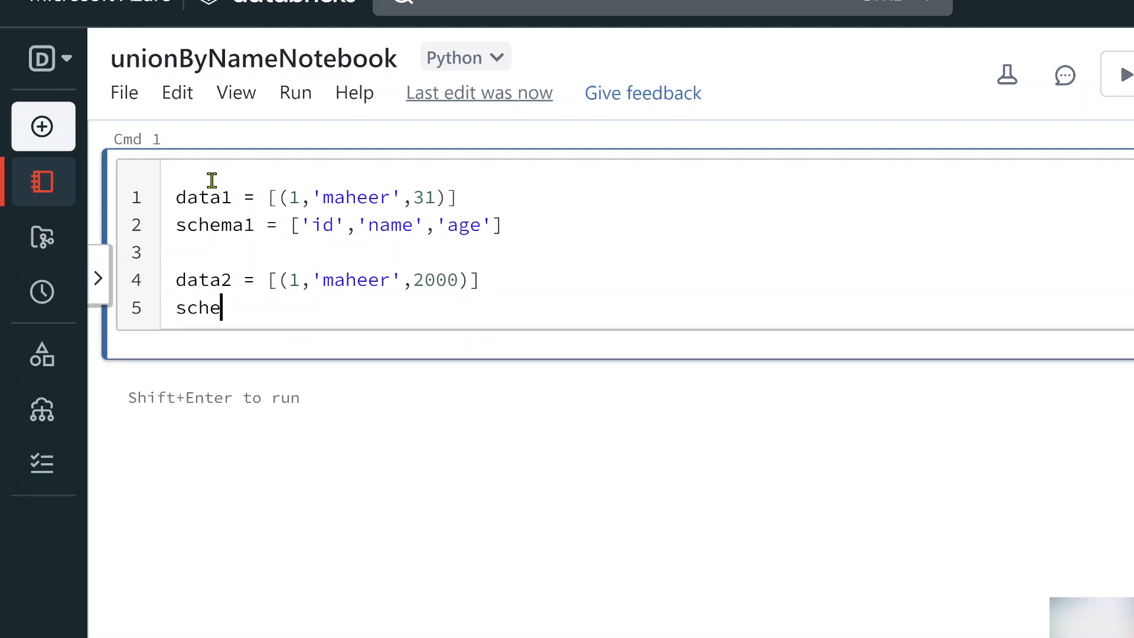
pyautogui.write('ma2 =')
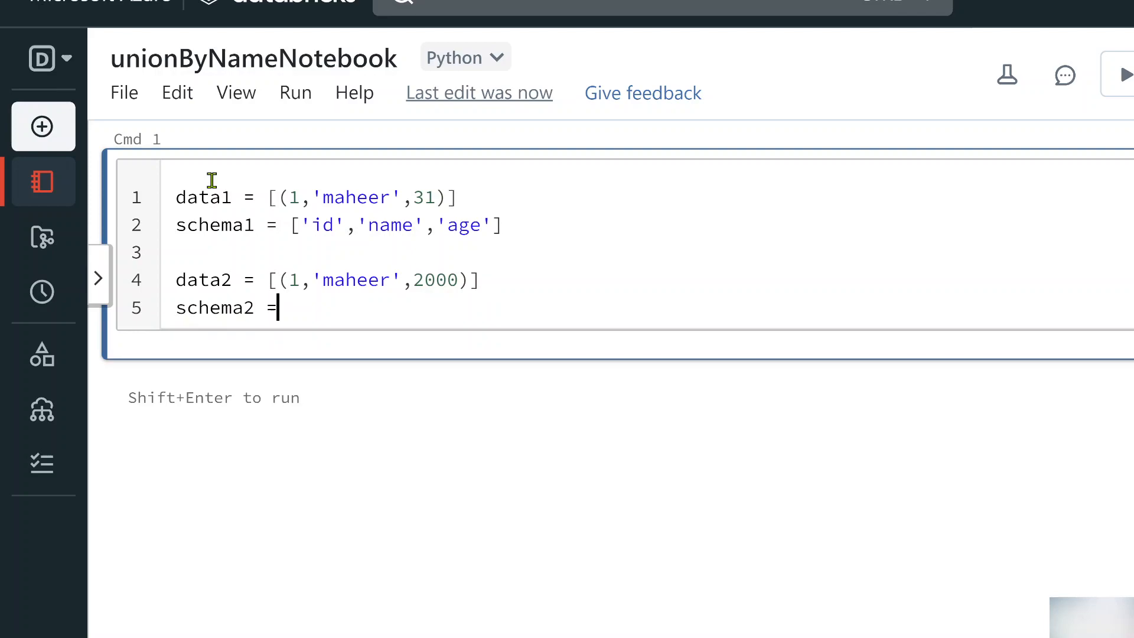
pyautogui.write("['']")
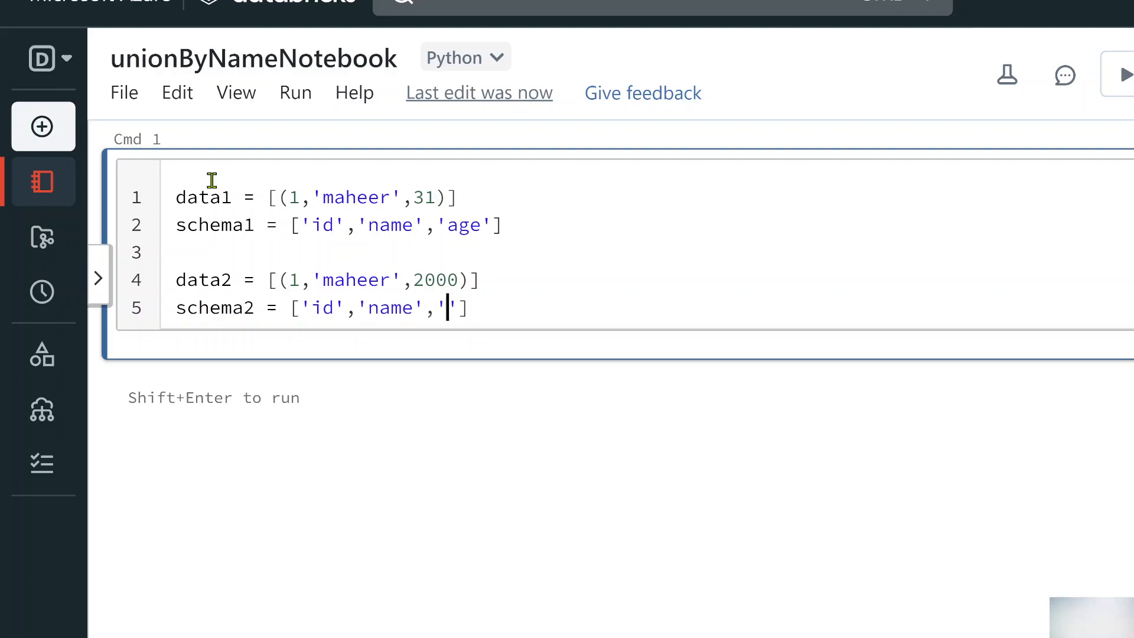
pyautogui.write('salary')
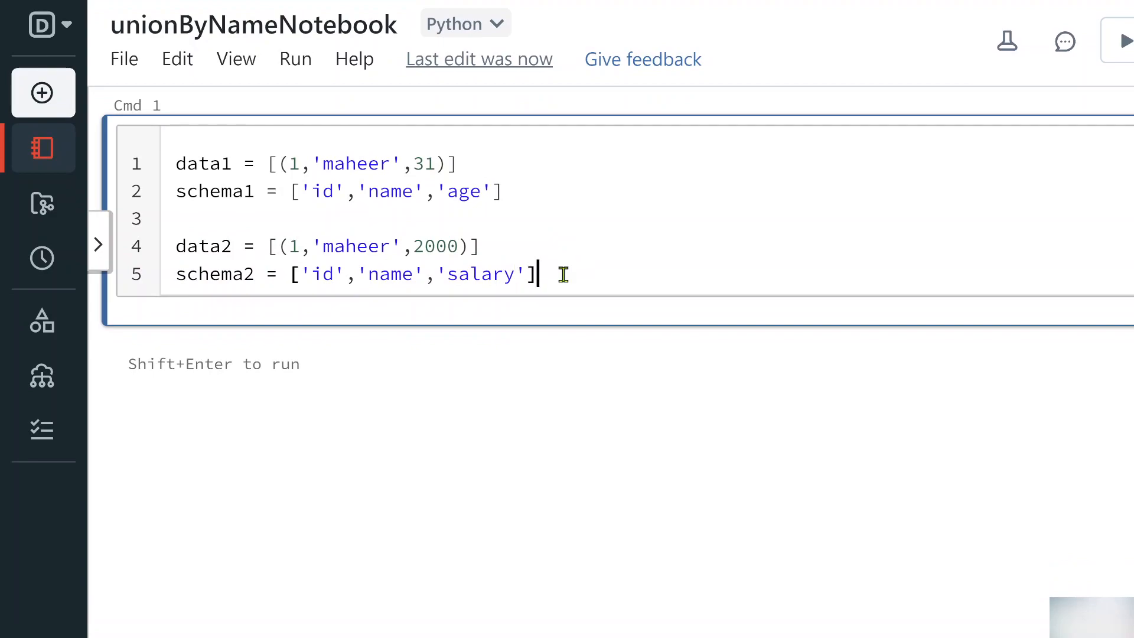
# - Build df1 with spark.createDataFrame from data1 and schema1
pyautogui.write('spark.')
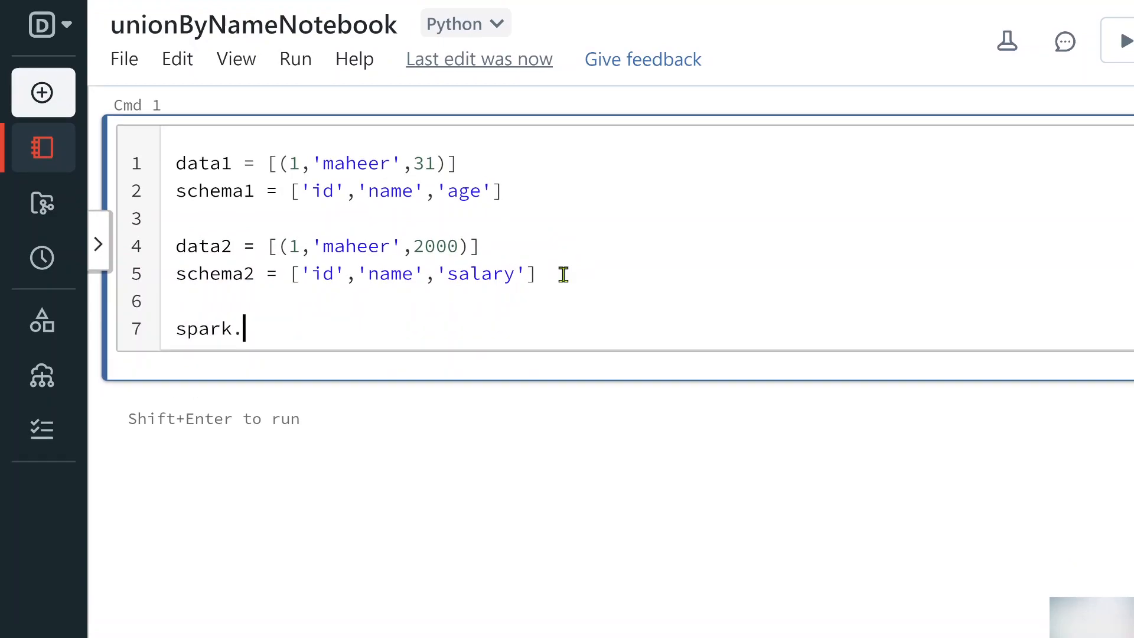
pyautogui.write('create')
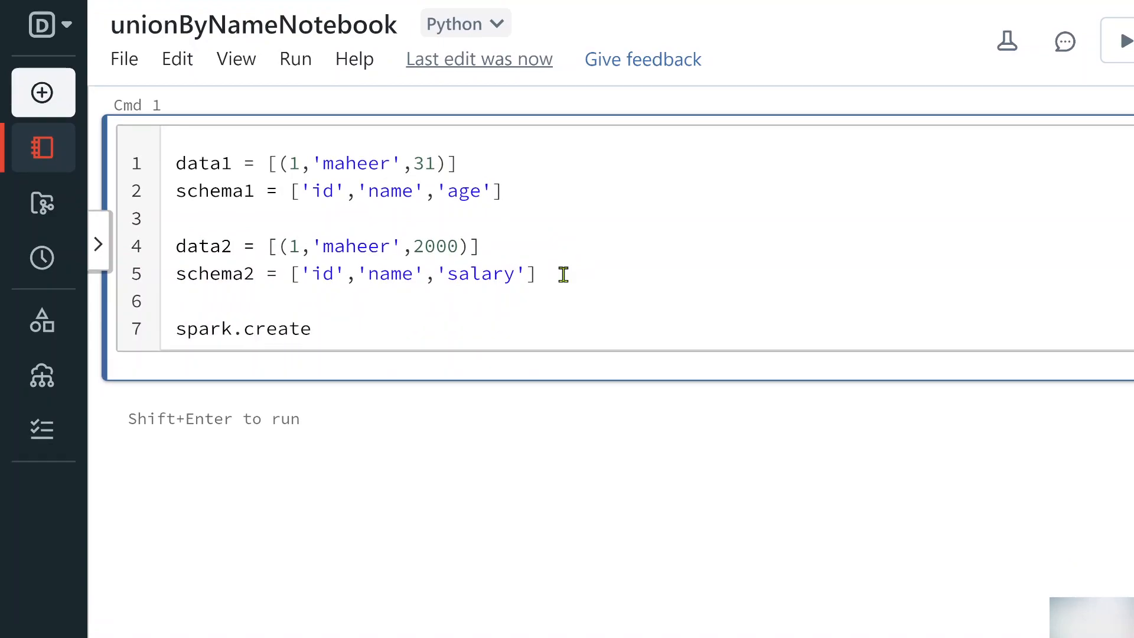
pyautogui.write('DataFrame(da')
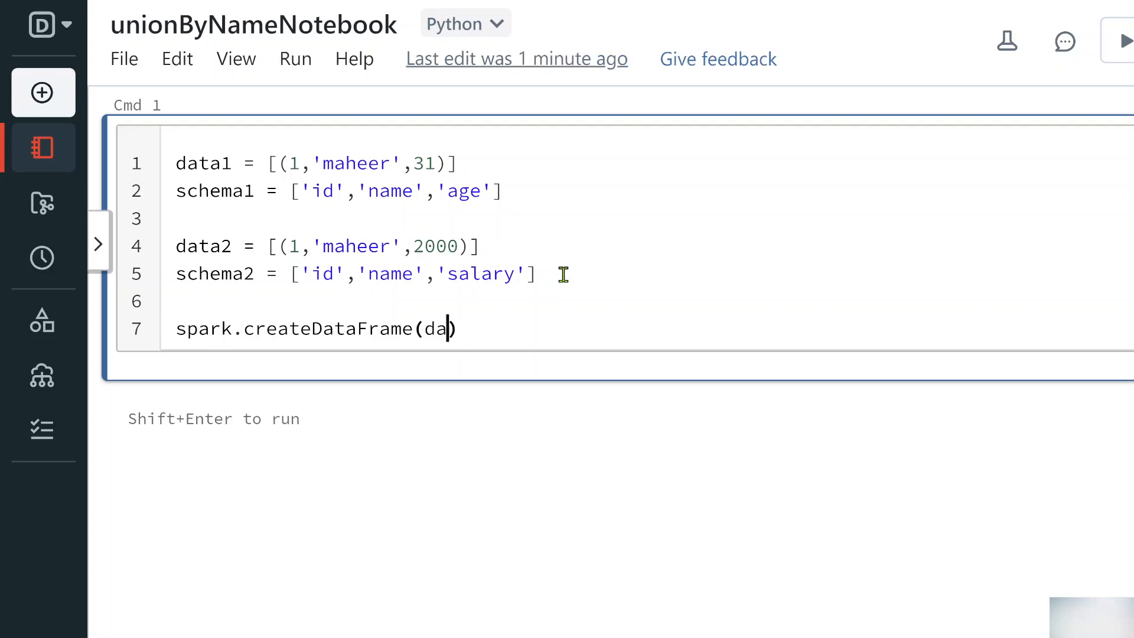
pyautogui.write('ta1,schema1')
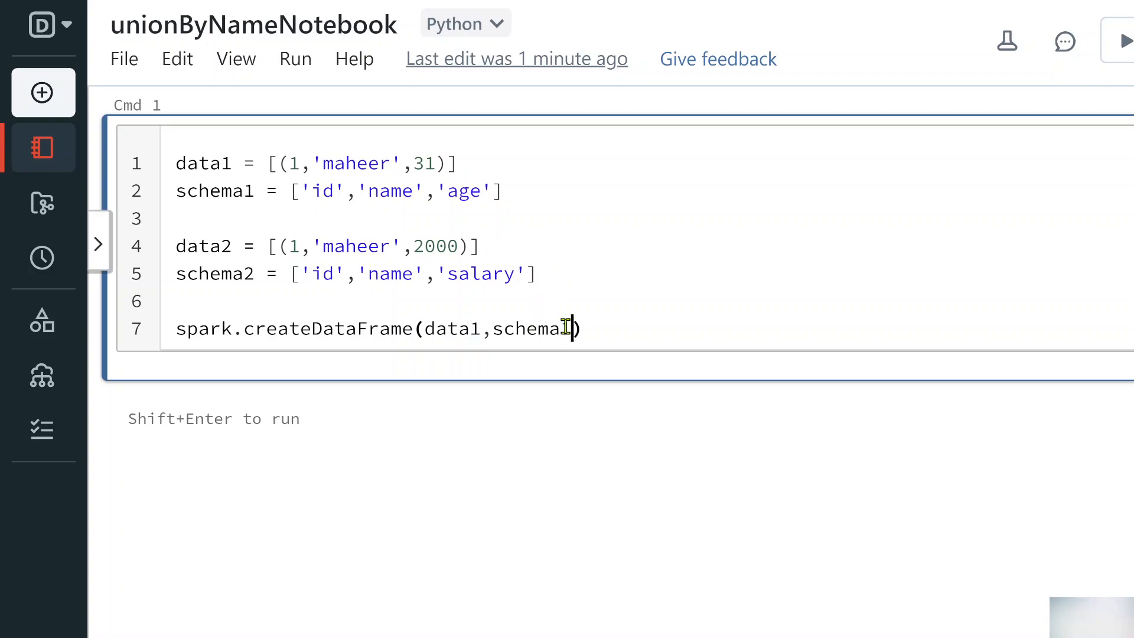
pyautogui.write('df')
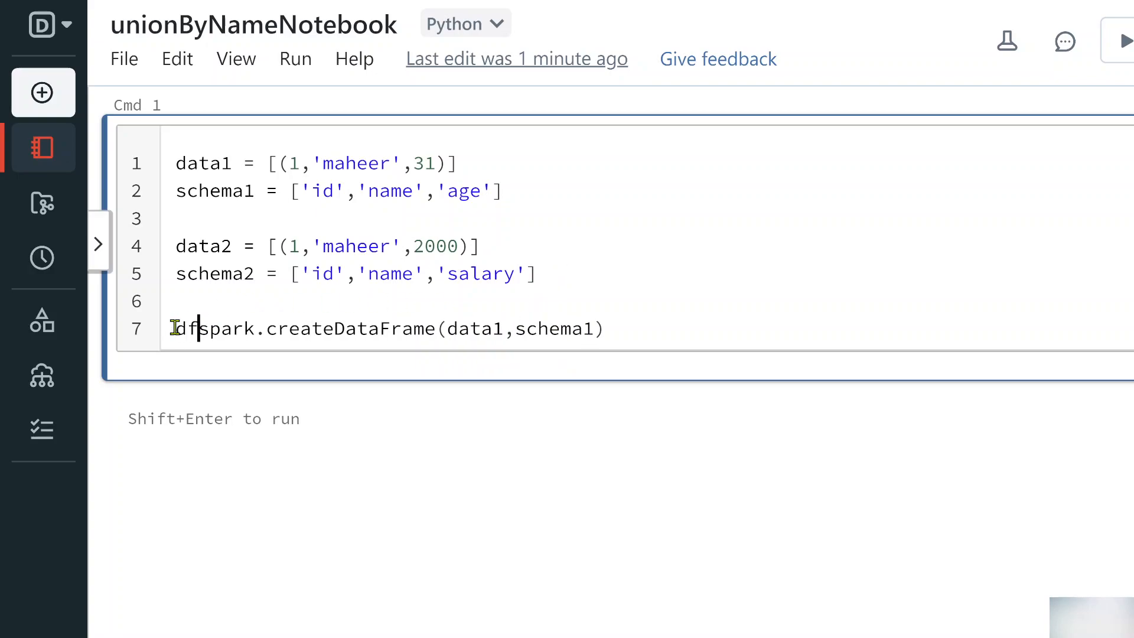
pyautogui.write('f1 =')
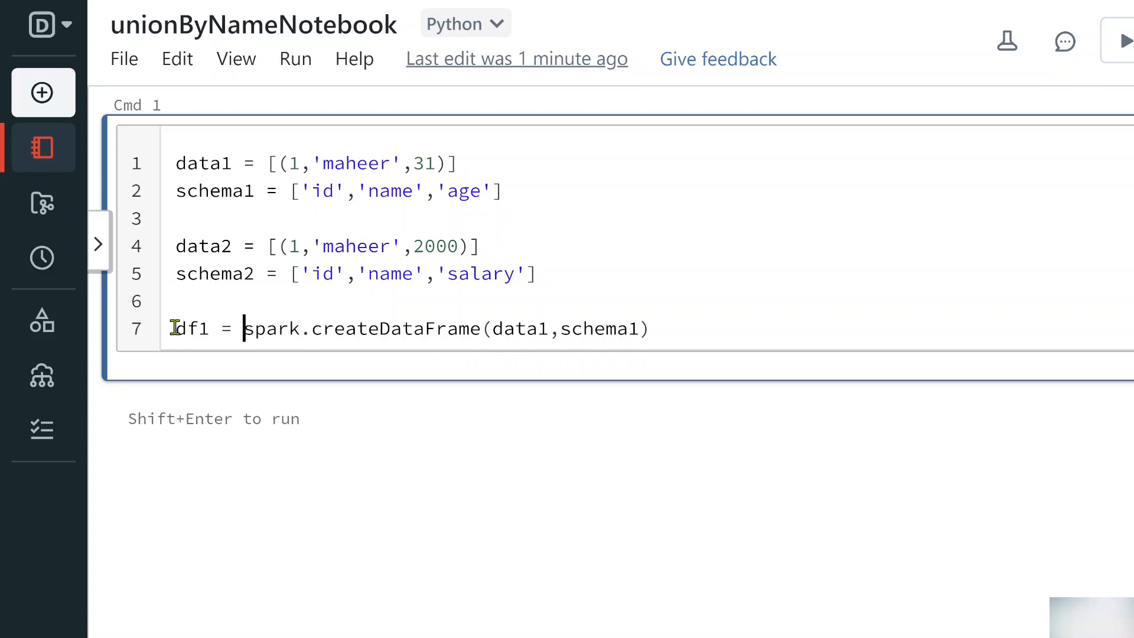
# - Create df2 = spark.createDataFrame(data2, schema2), add df1.show() and df2.show(), and run
pyautogui.write('df')
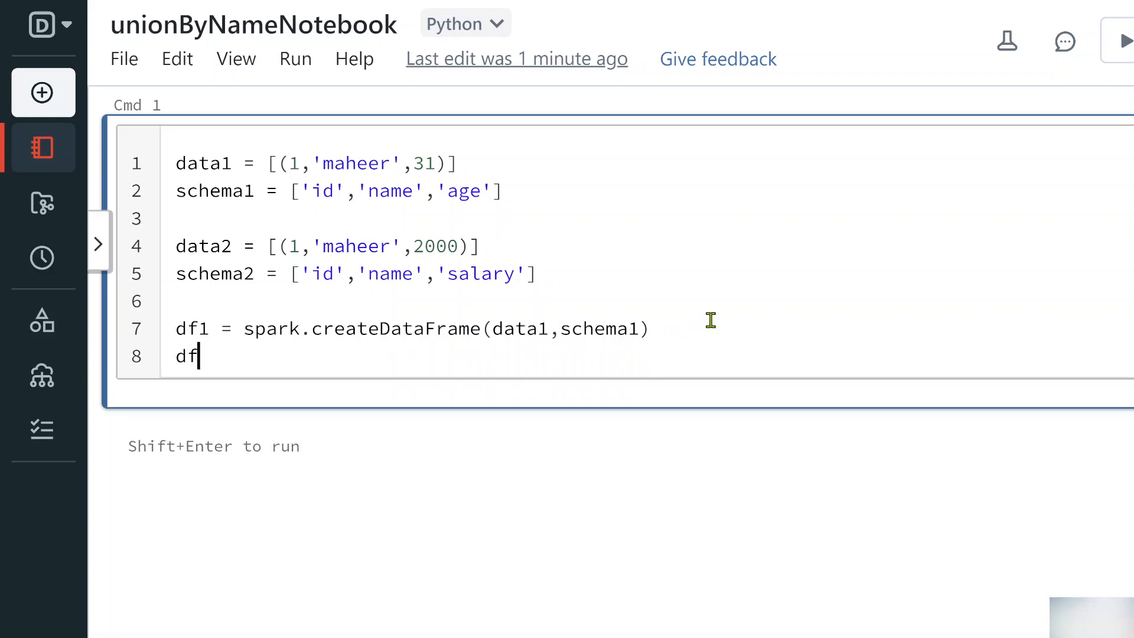
pyautogui.write('2= spark.')
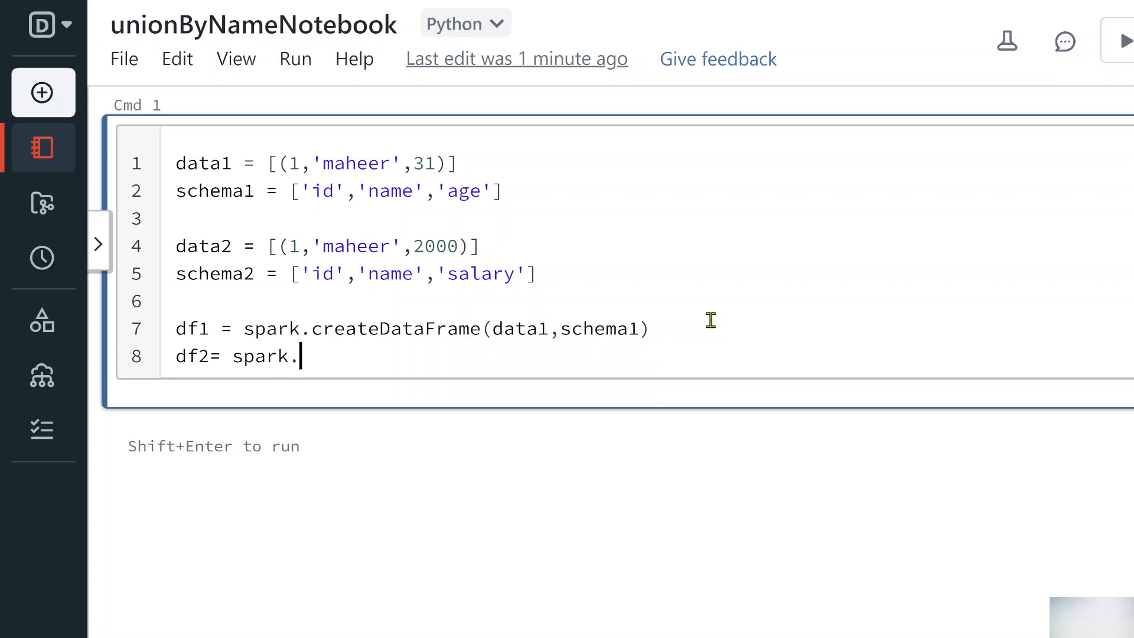
pyautogui.write('createDataFrame')
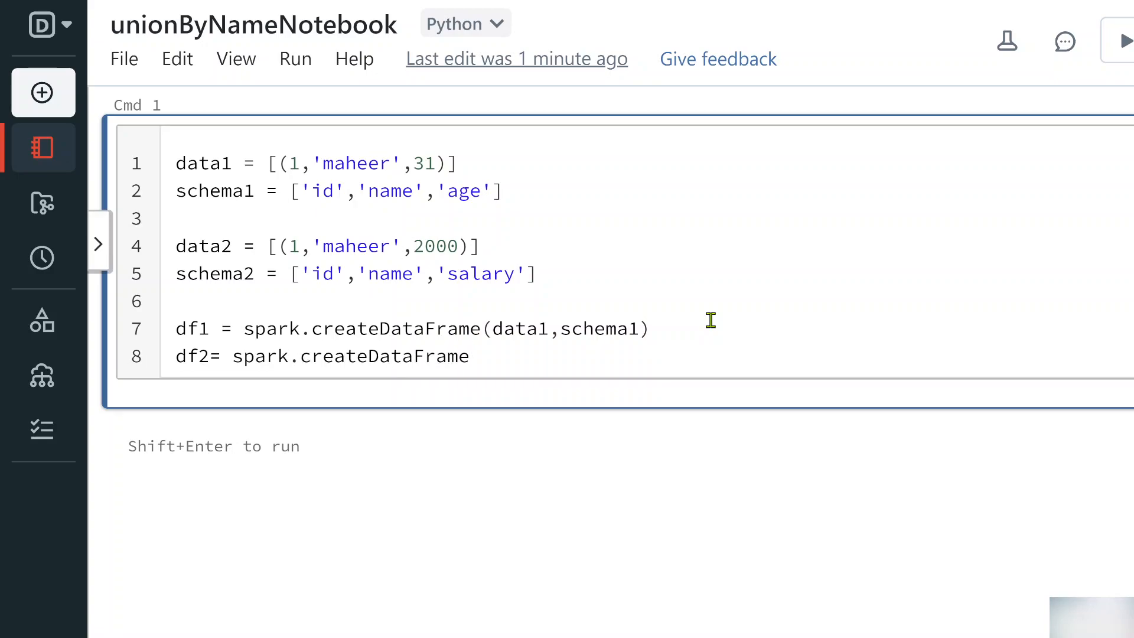
pyautogui.write('(data2,sch')
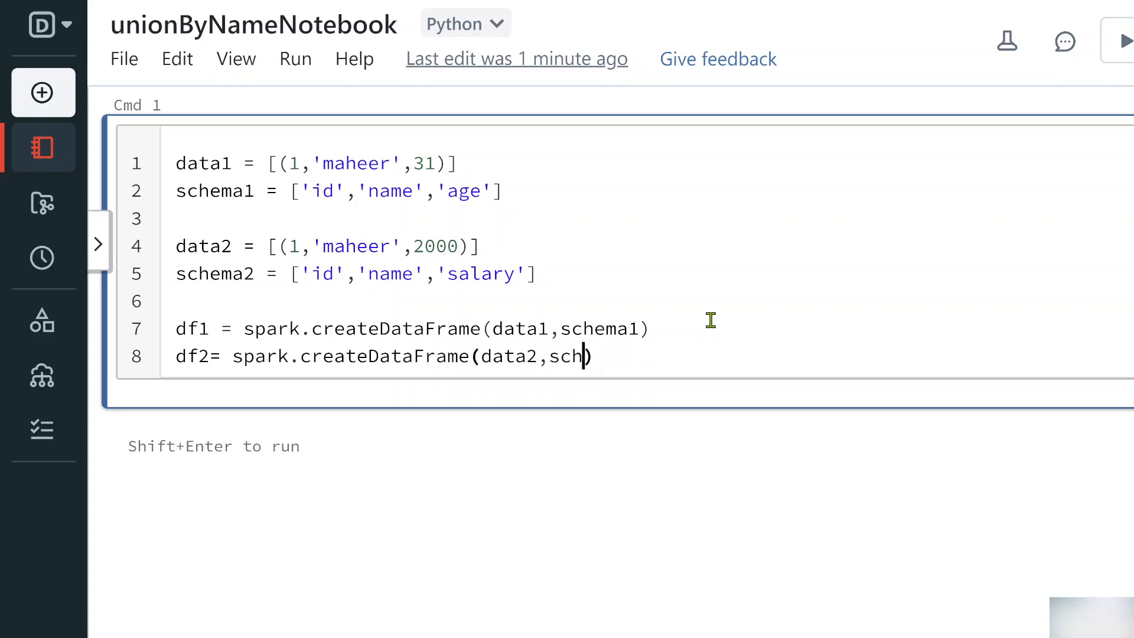
pyautogui.write('ema2)')
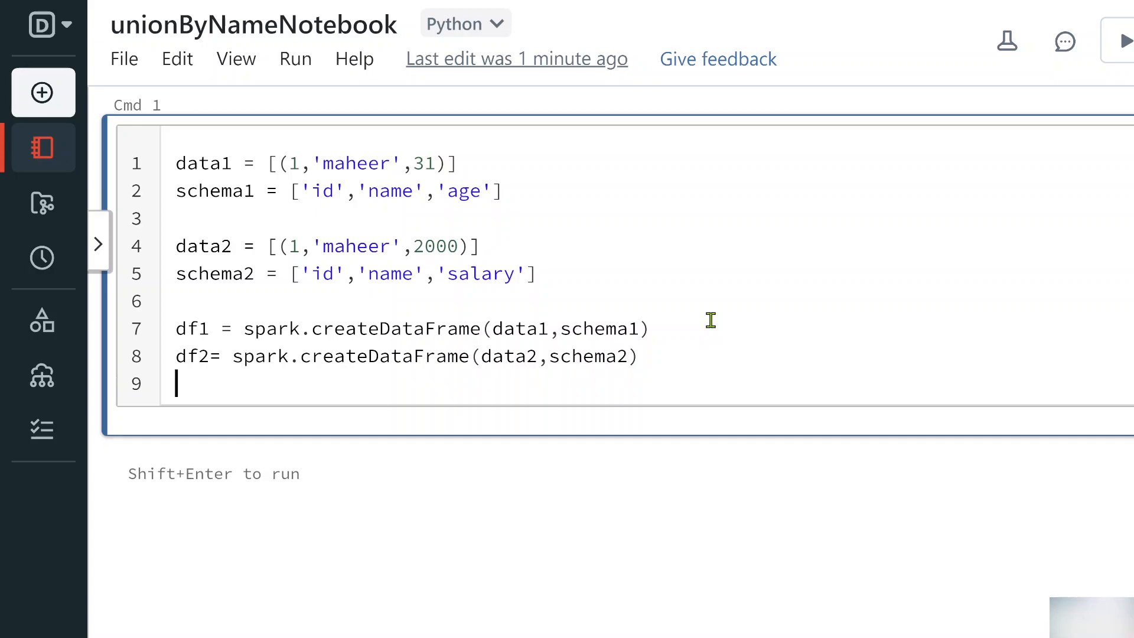
pyautogui.write('df1.show(')
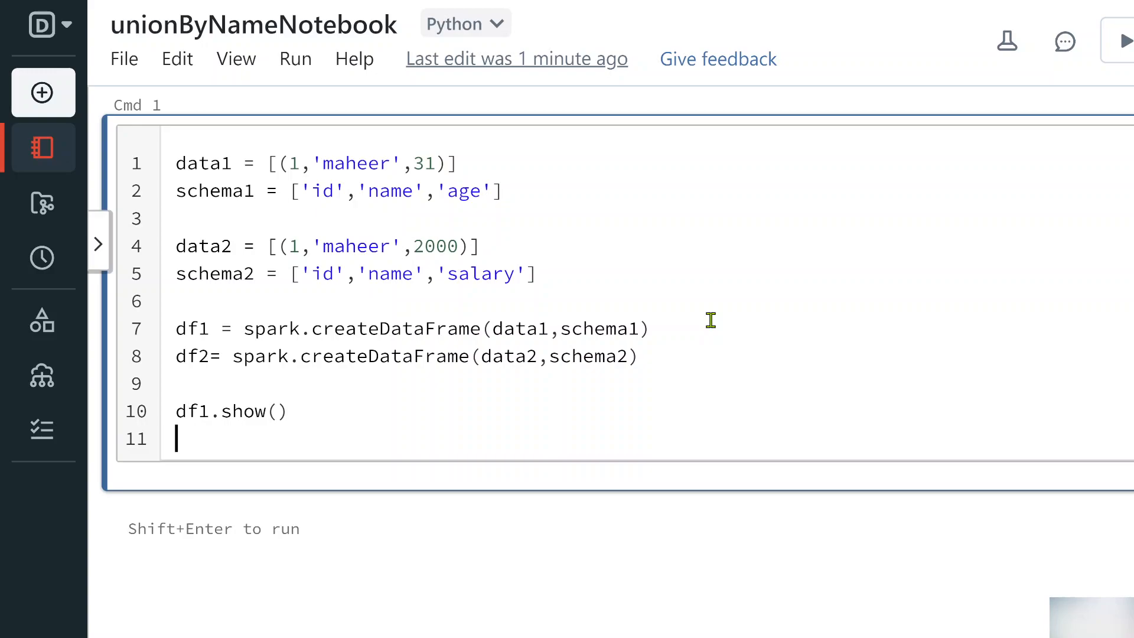
pyautogui.write('df2.show')
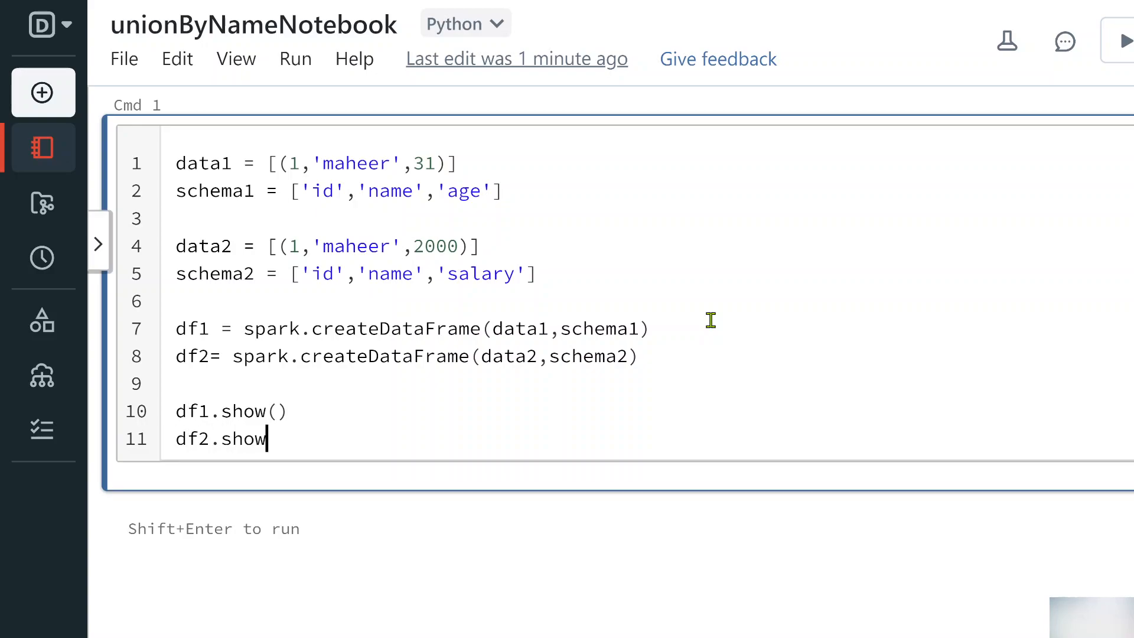
pyautogui.press('Shift+Enter')
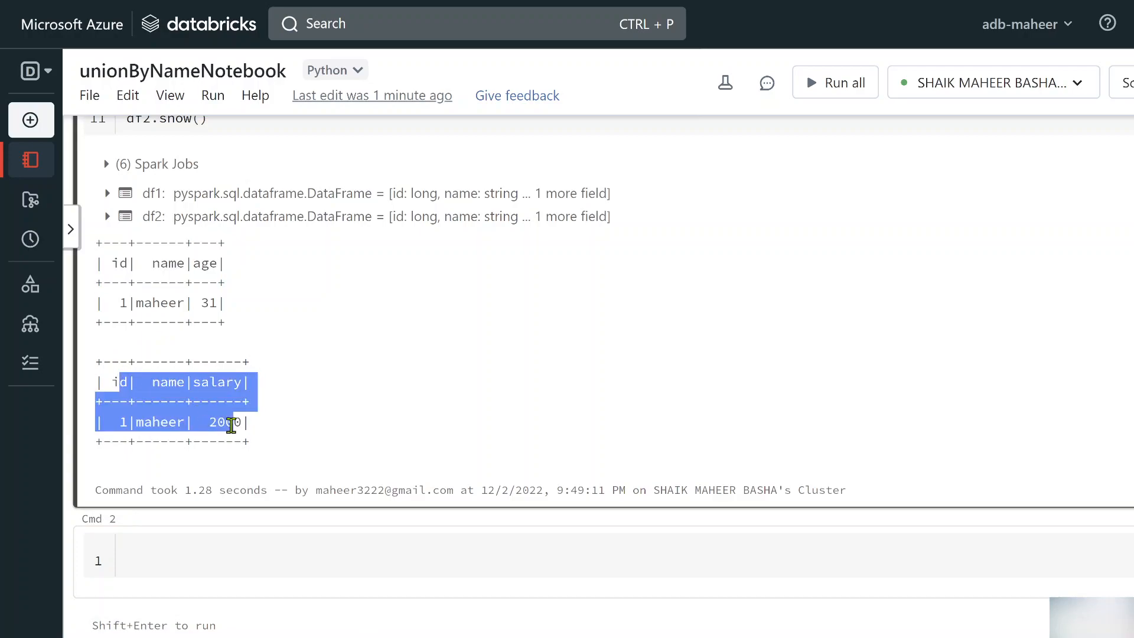
# - Review the df1 and df2 tables, then place the cursor at the end of the code
pyautogui.click(304, 390)
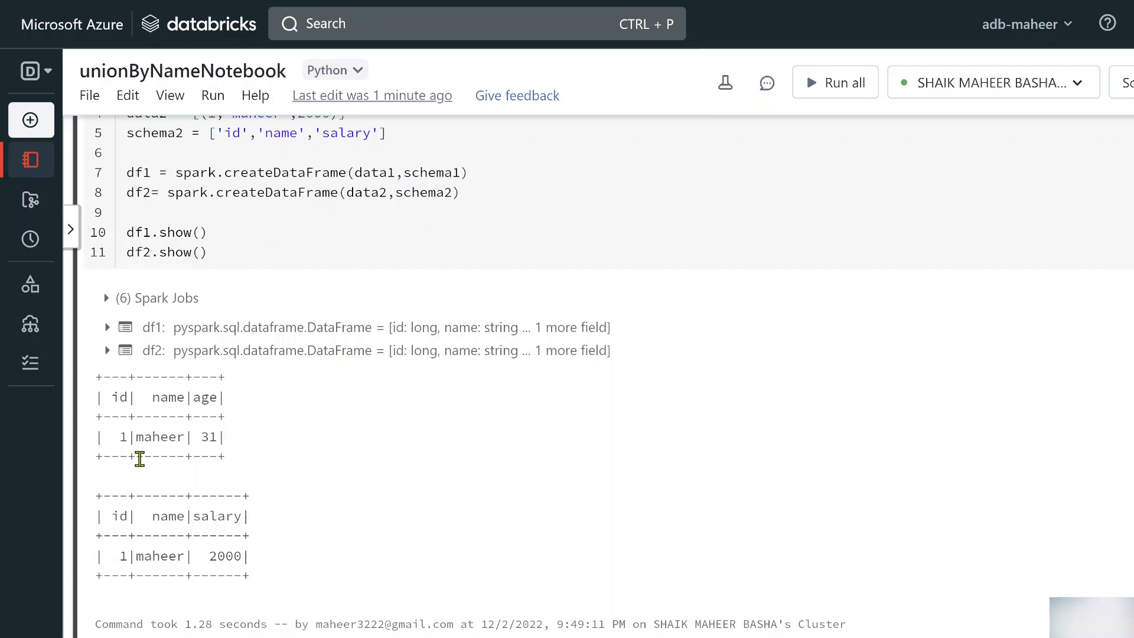
pyautogui.doubleClick(208, 397)
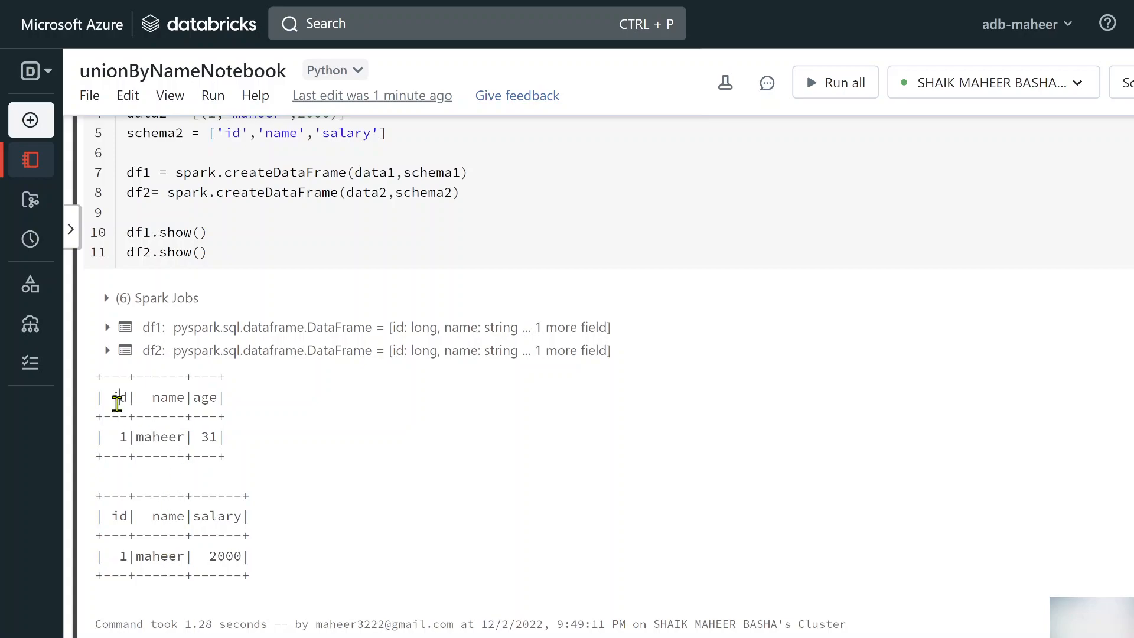
pyautogui.doubleClick(119, 516)
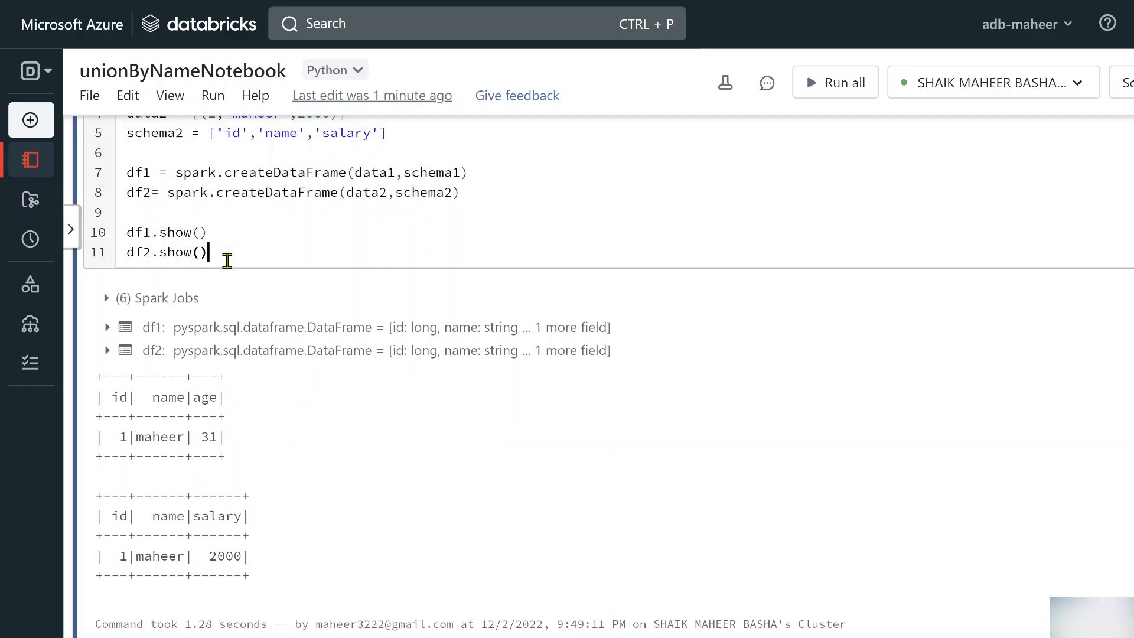
# - Add df1.union(df2).show(), run it, and highlight the age column mixing 31 and 2000
pyautogui.write('df1.')
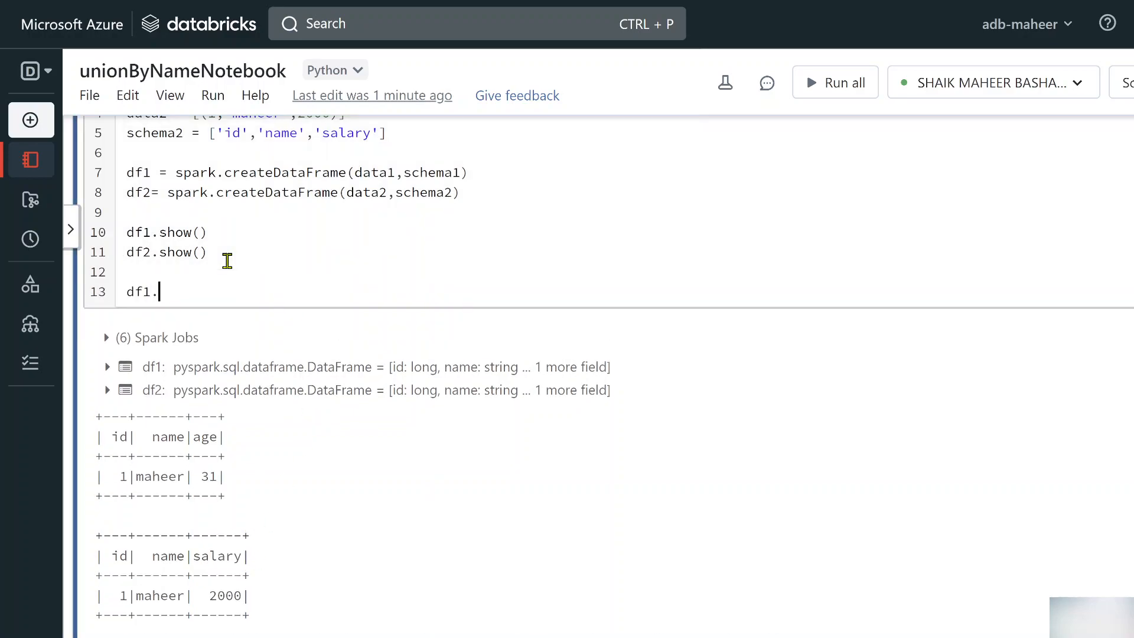
pyautogui.write('union')
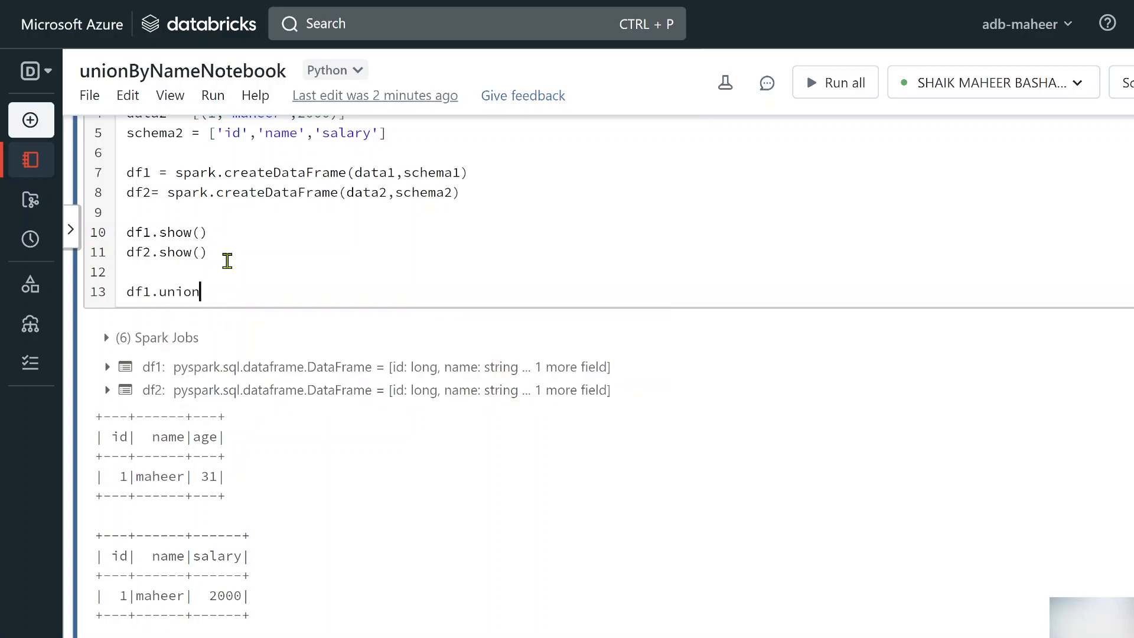
pyautogui.write('(df2)')
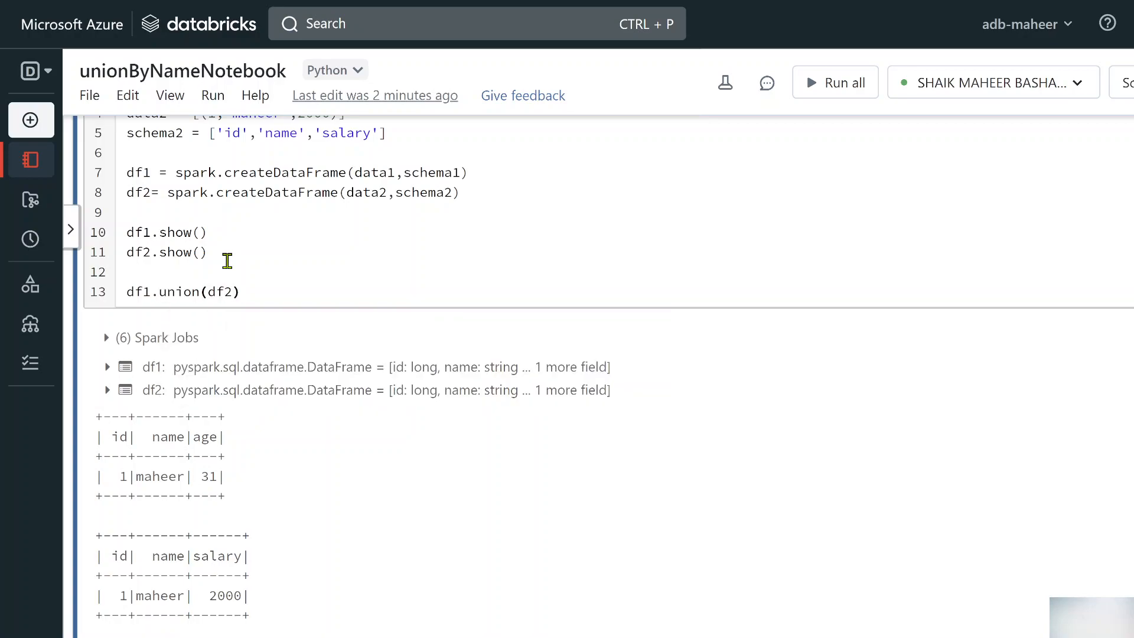
pyautogui.write('.show()')
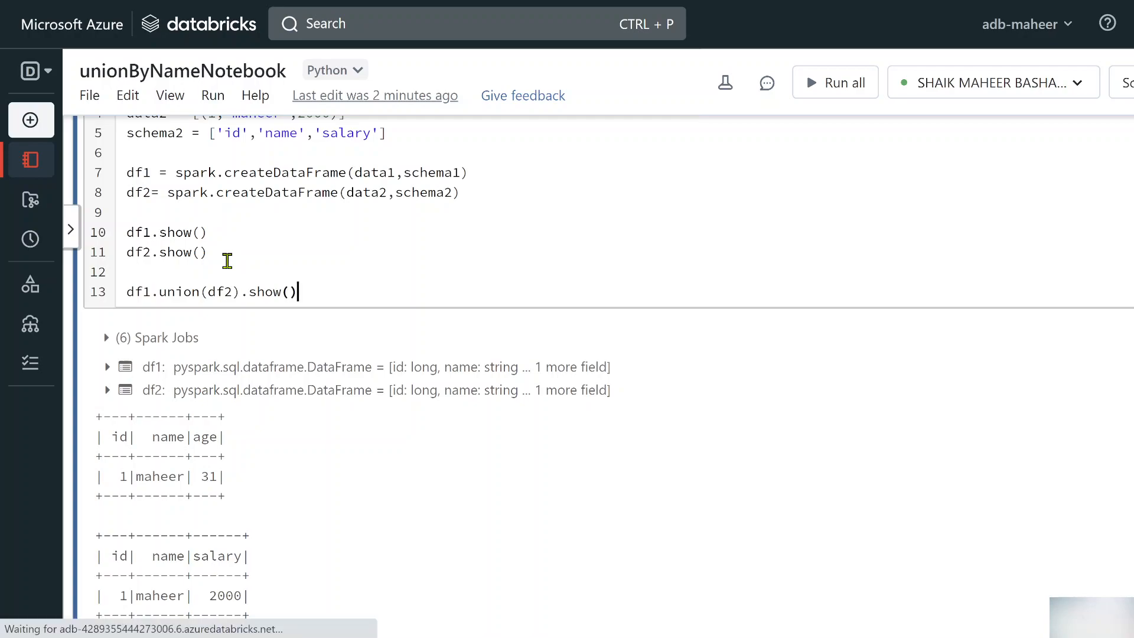
pyautogui.click(835, 82)
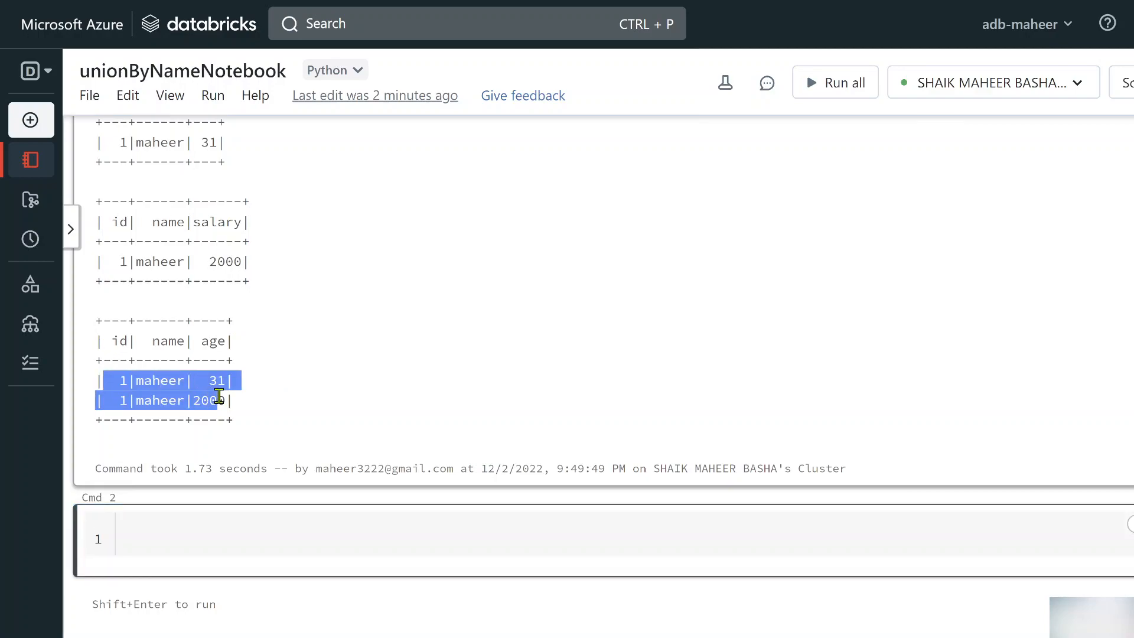
pyautogui.doubleClick(212, 341)
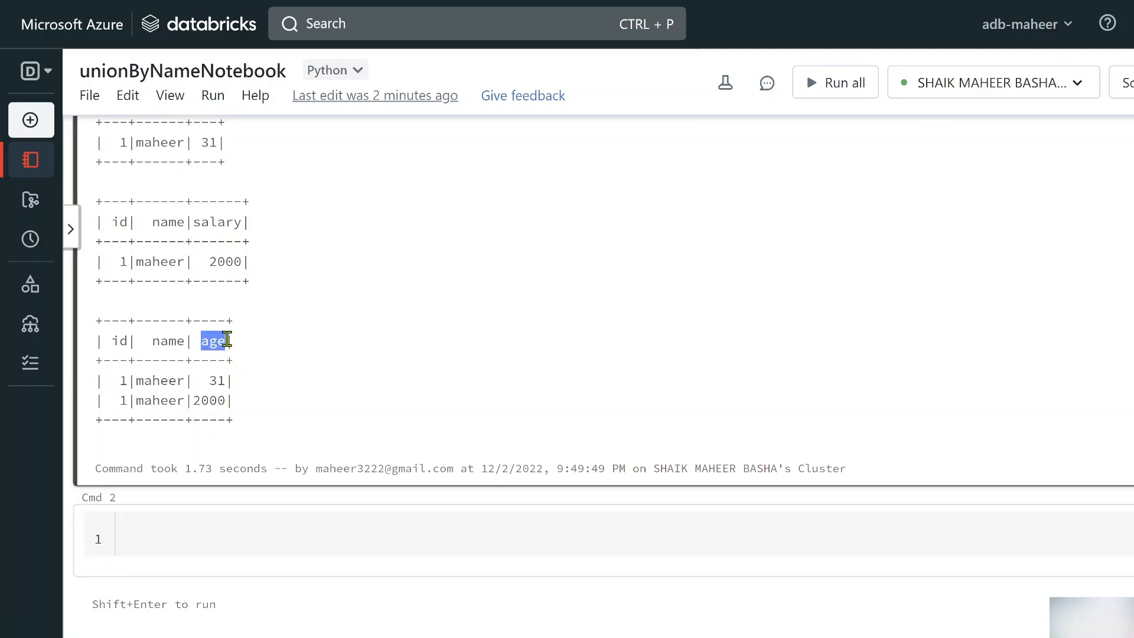
pyautogui.moveTo(220, 341); pyautogui.dragTo(108, 341)
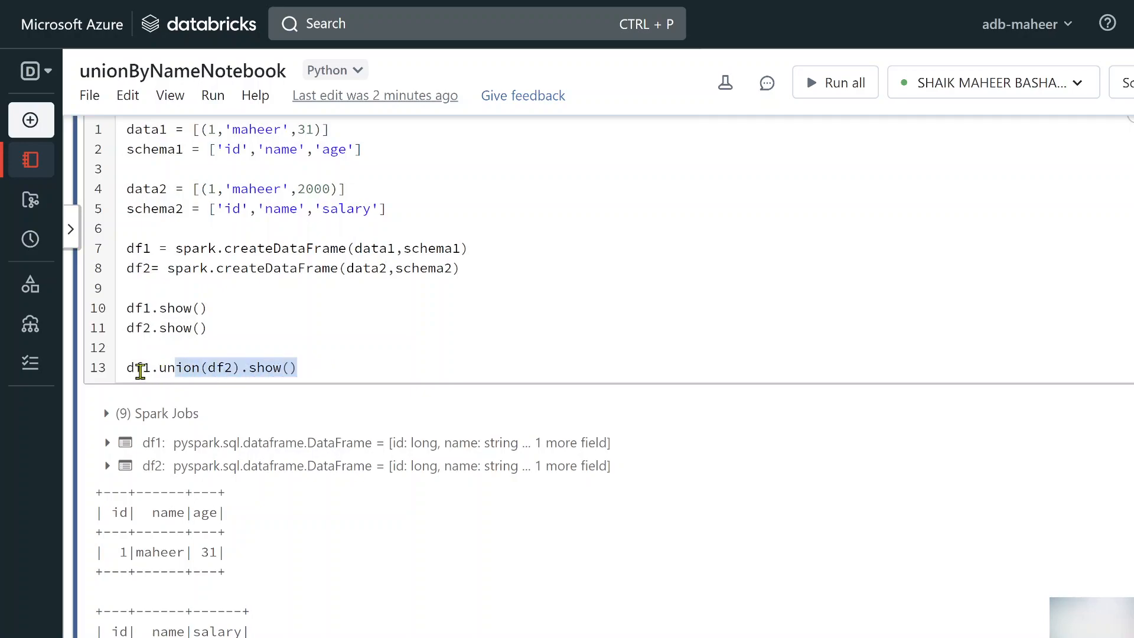
# - Rewrite the last line as df1.unionByName(df2).show() and run it, hitting the age error
pyautogui.scroll(-3)
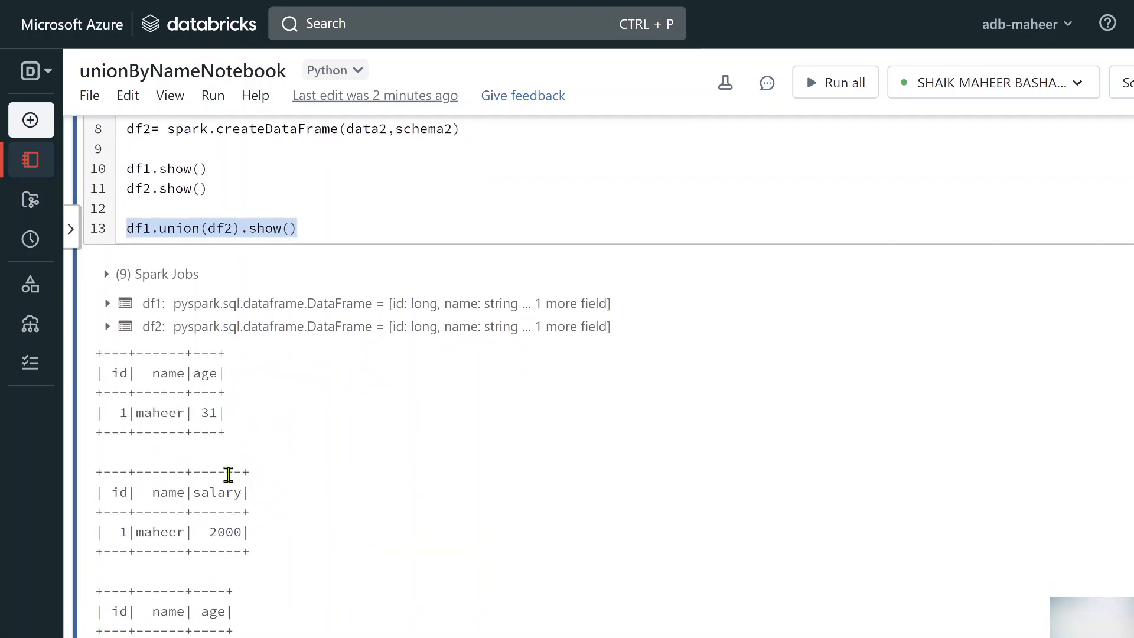
pyautogui.write('df')
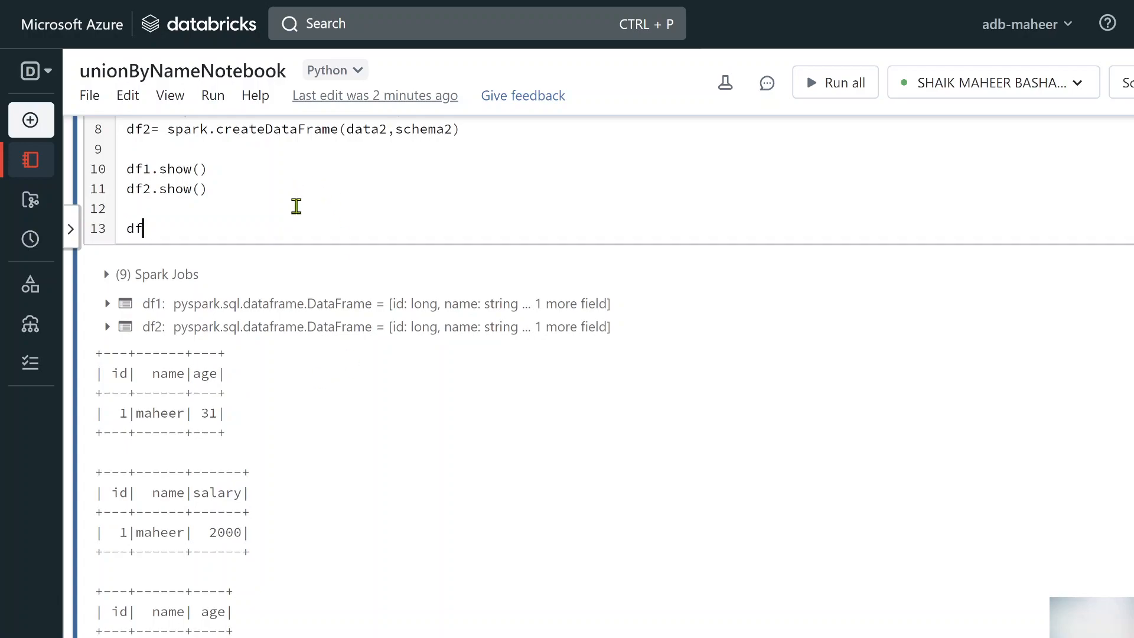
pyautogui.write('1.un')
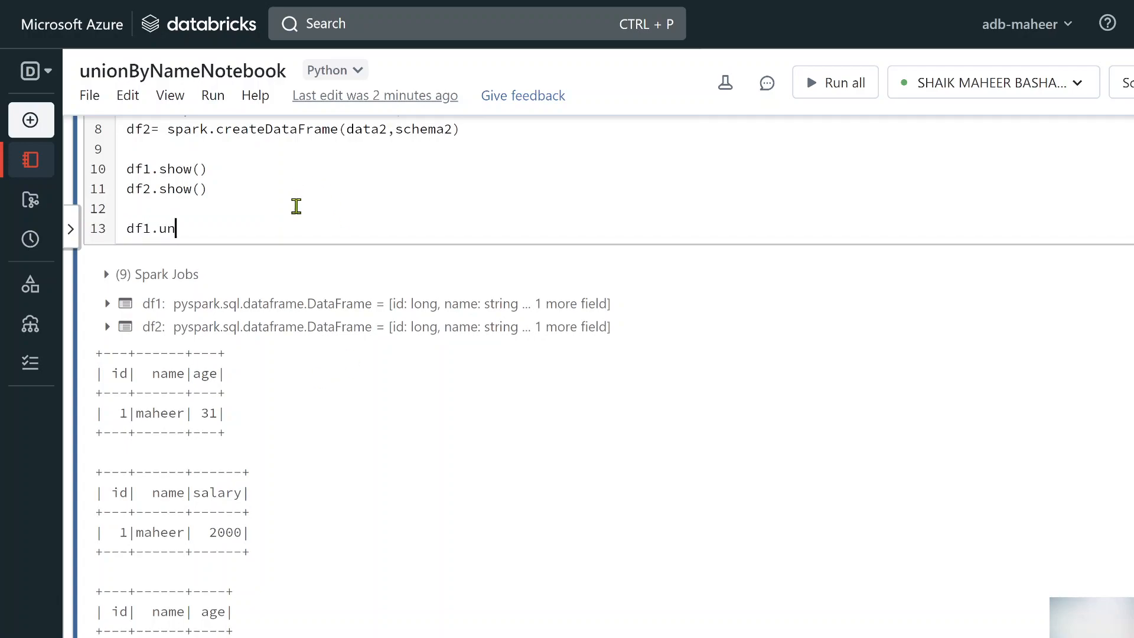
pyautogui.write('onByName')
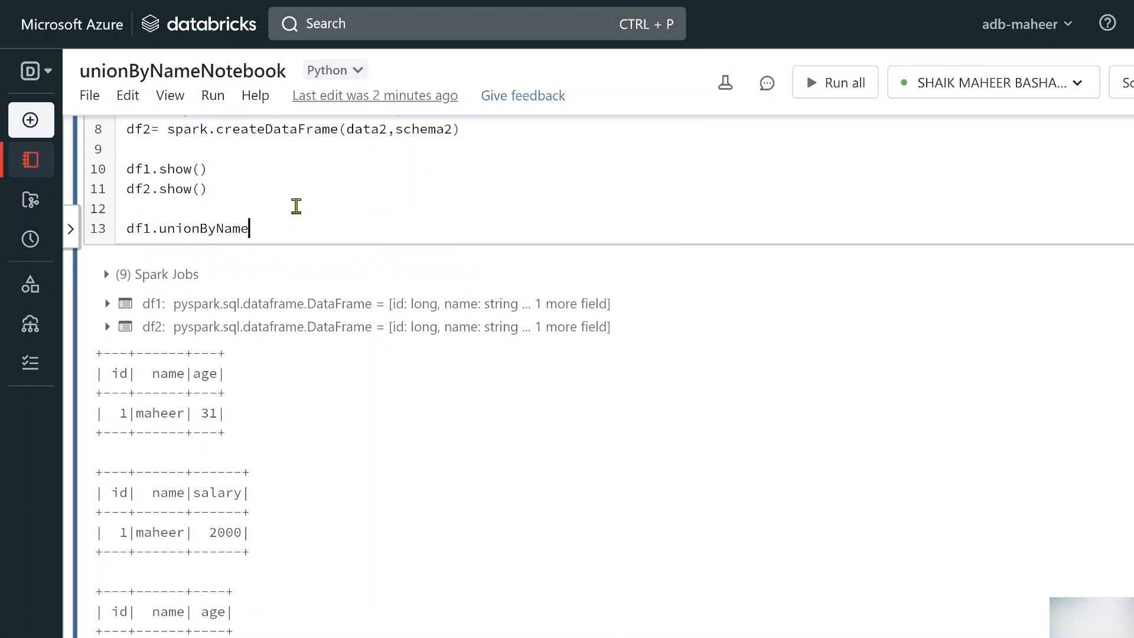
pyautogui.write('()')
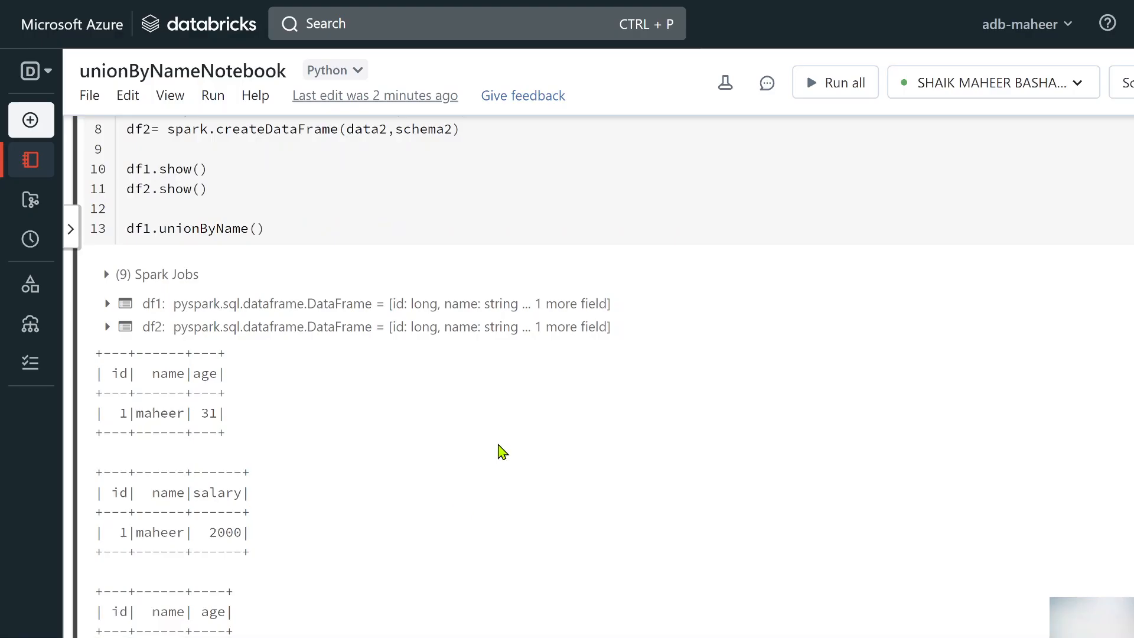
pyautogui.write('df')
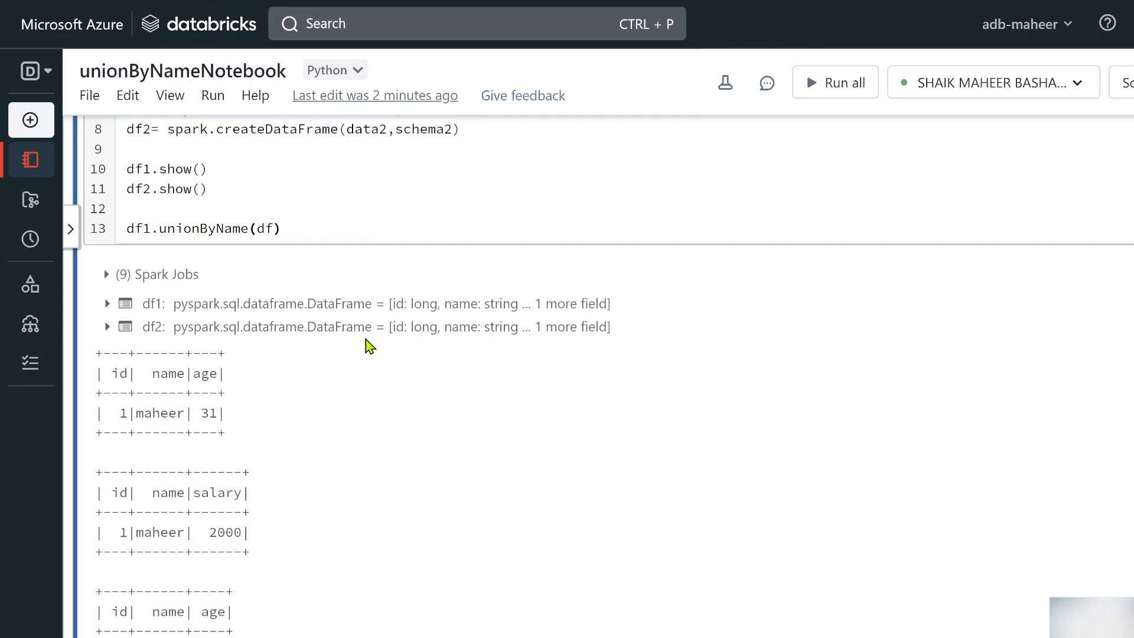
pyautogui.write('2')
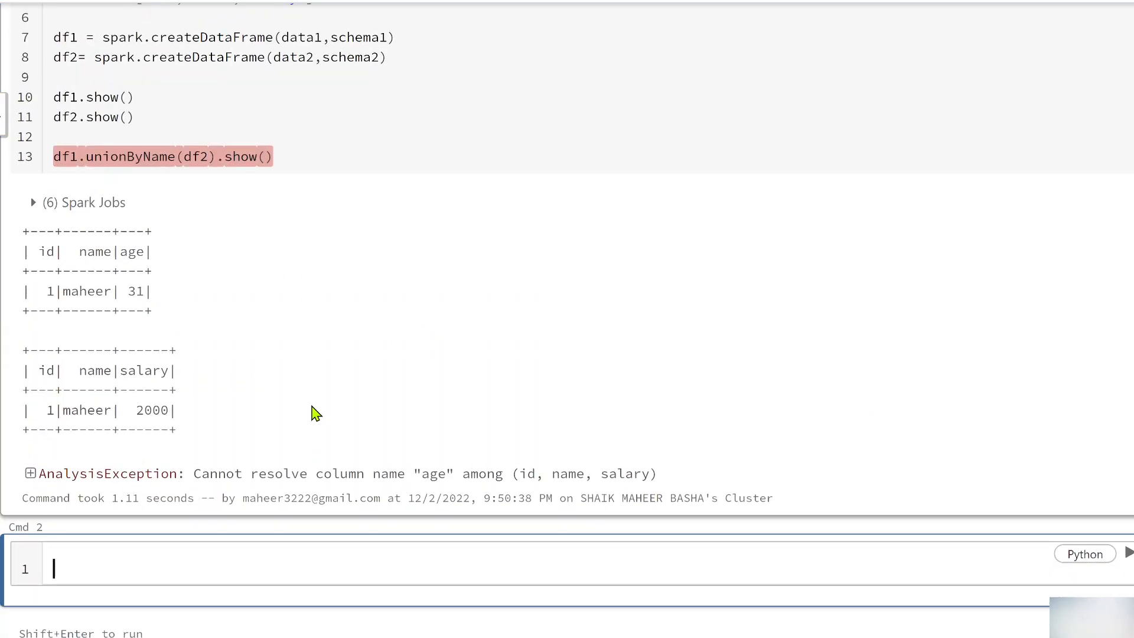
pyautogui.moveTo(225, 437); pyautogui.dragTo(434, 438)
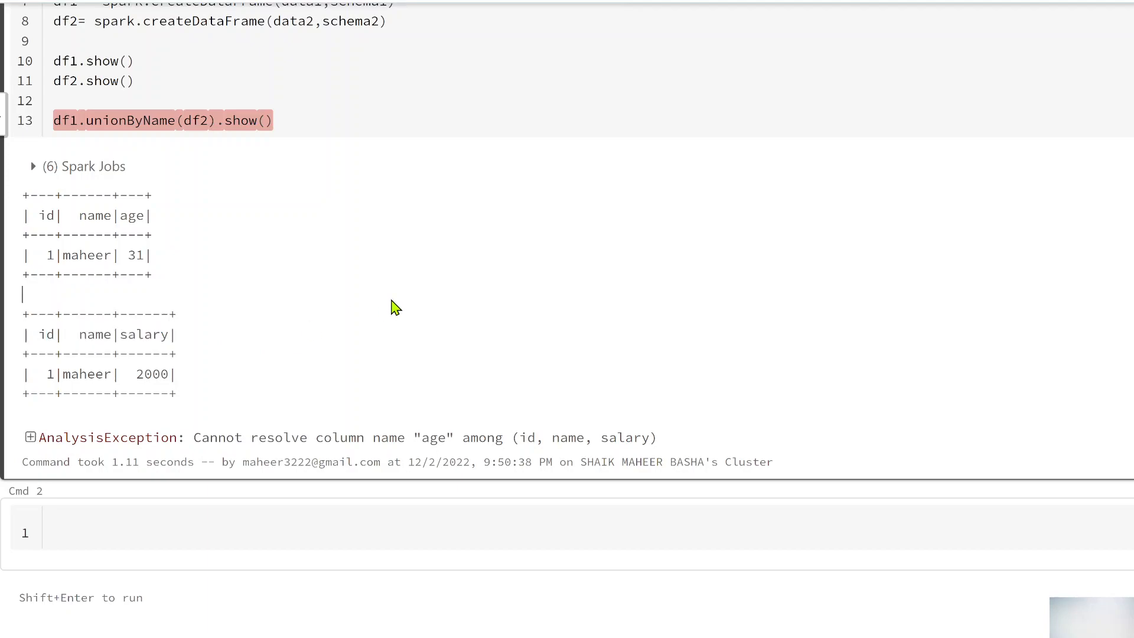
pyautogui.moveTo(225, 384)
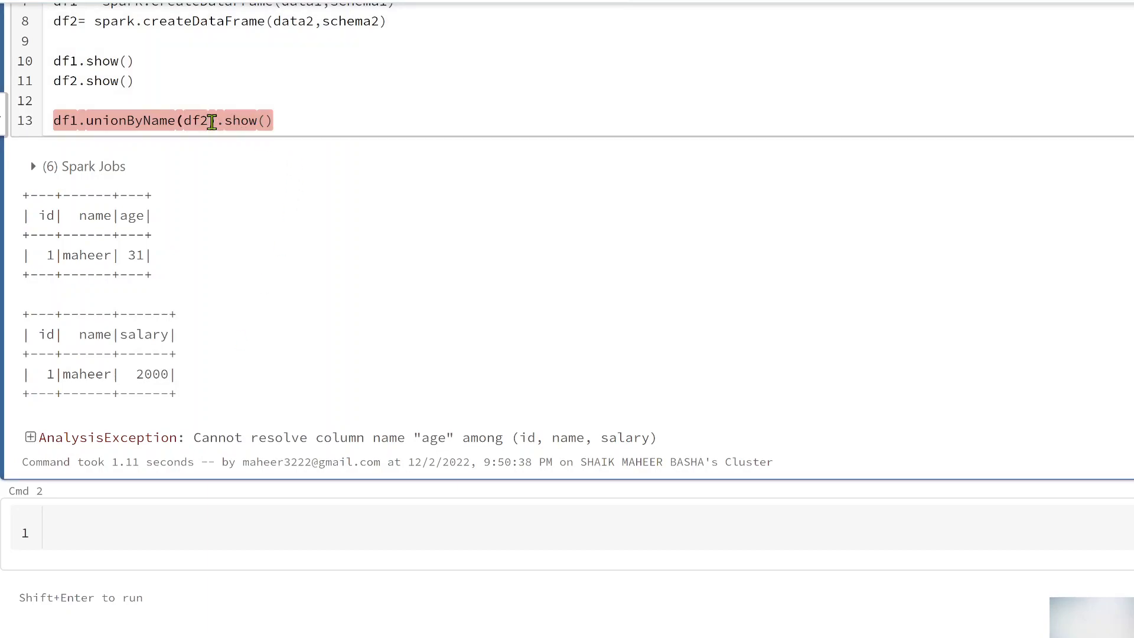
# - Add allowMissingColumns=True to the unionByName(df2) call via autocomplete
pyautogui.write('all')
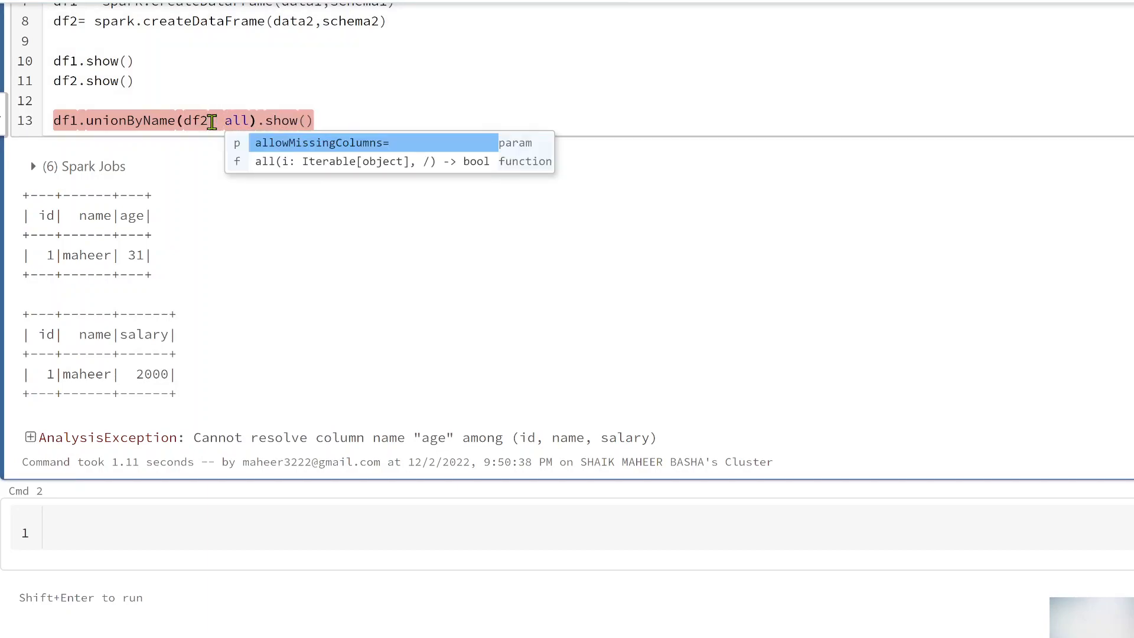
pyautogui.click(320, 142)
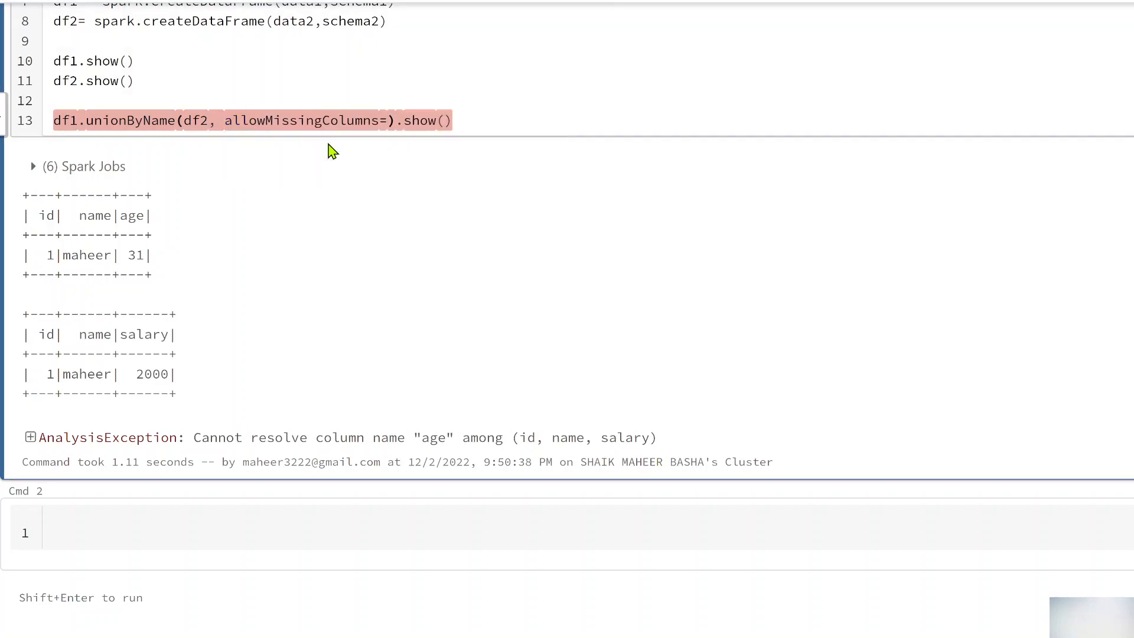
pyautogui.write('True')
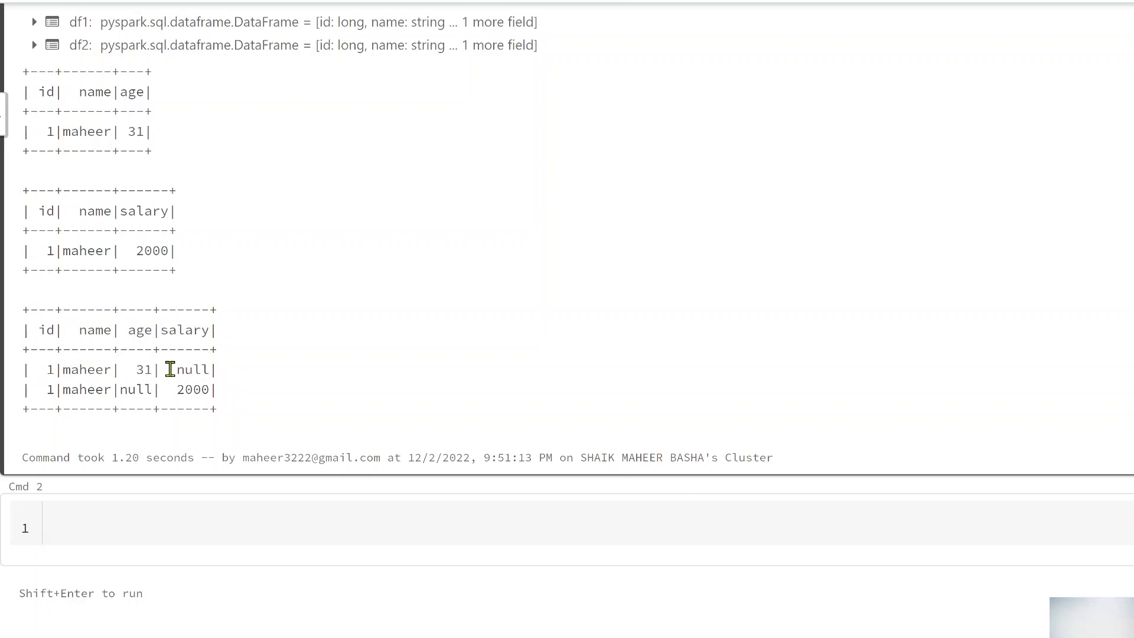
# - Inspect the merged id, name, age, salary table, noting the null age and salary values
pyautogui.doubleClick(193, 370)
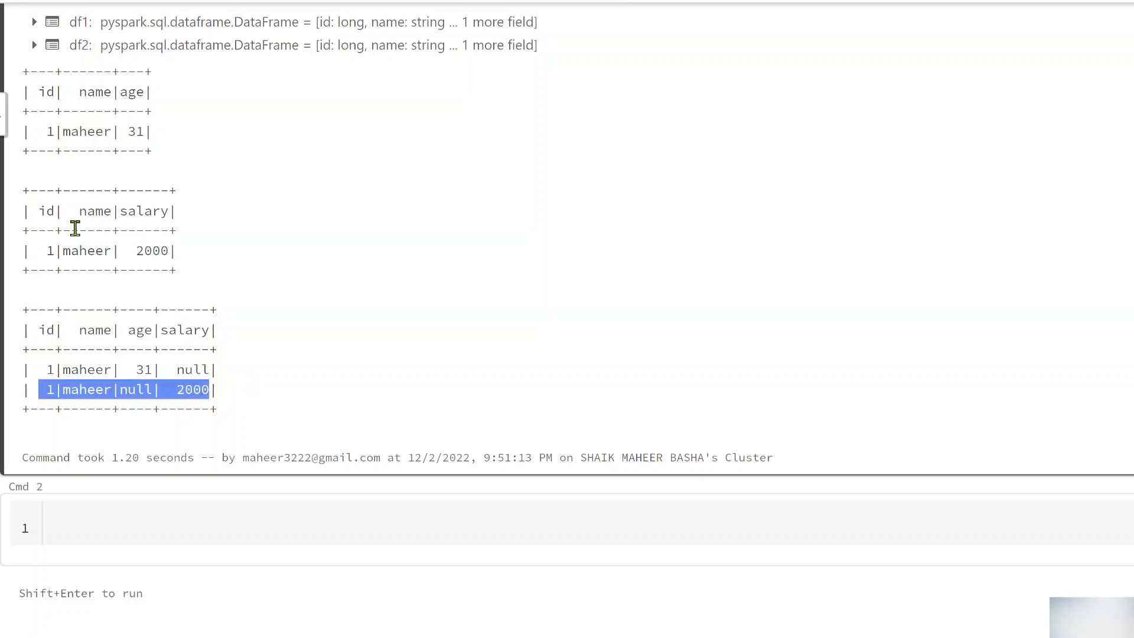
pyautogui.moveTo(161, 287)
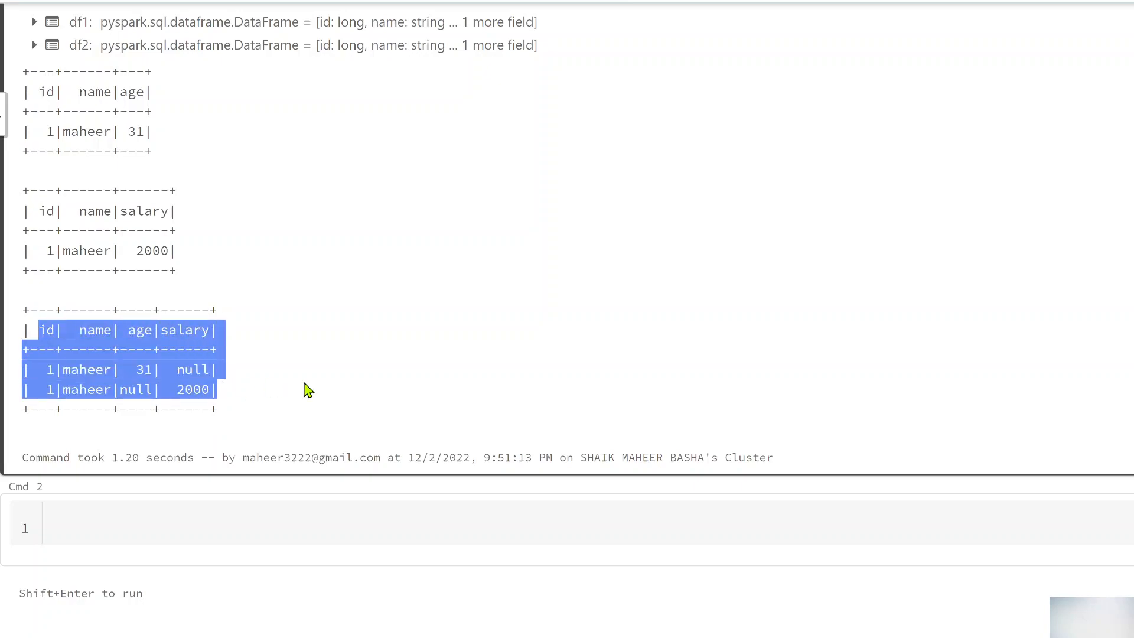
pyautogui.scroll(-3)
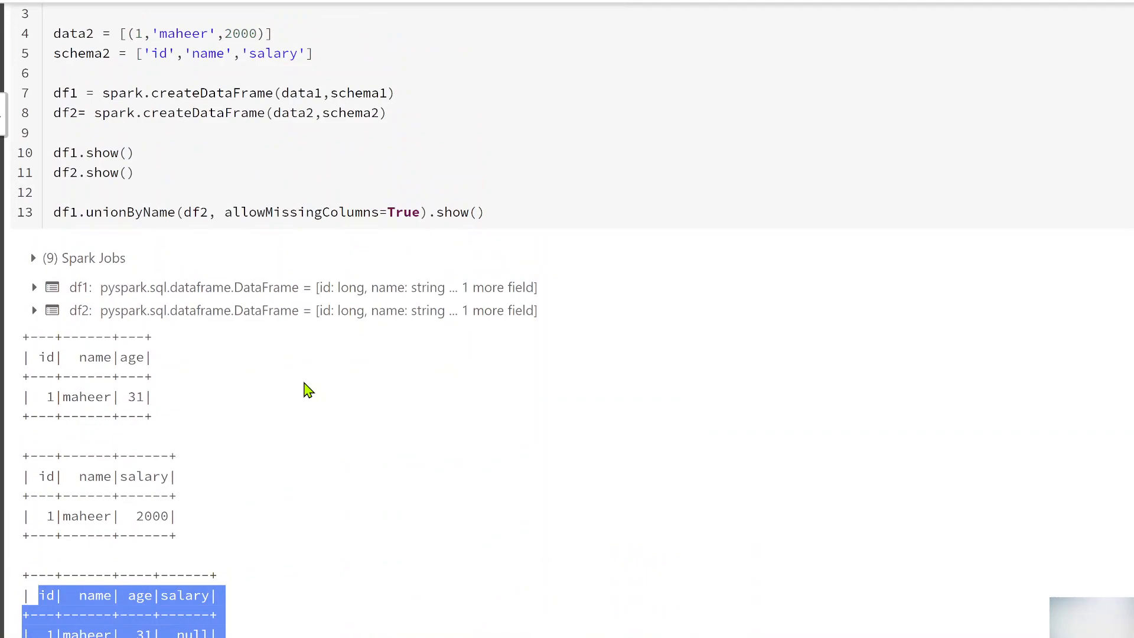